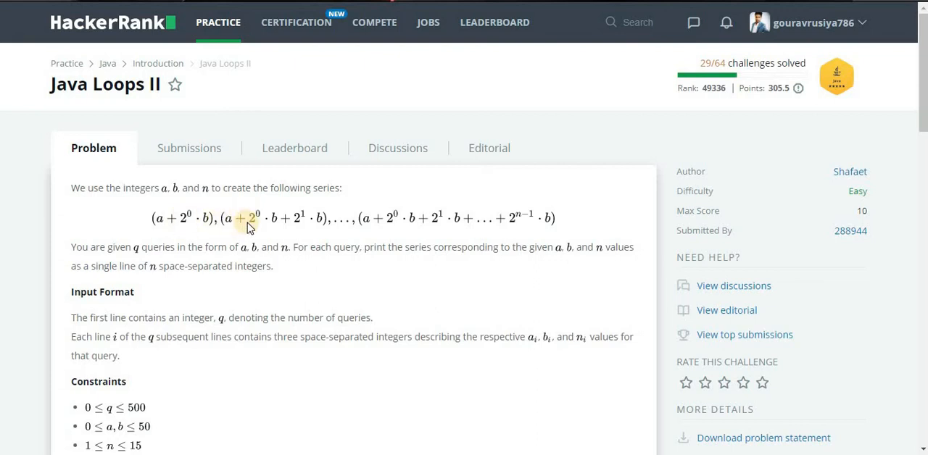
mouse_move(278, 229)
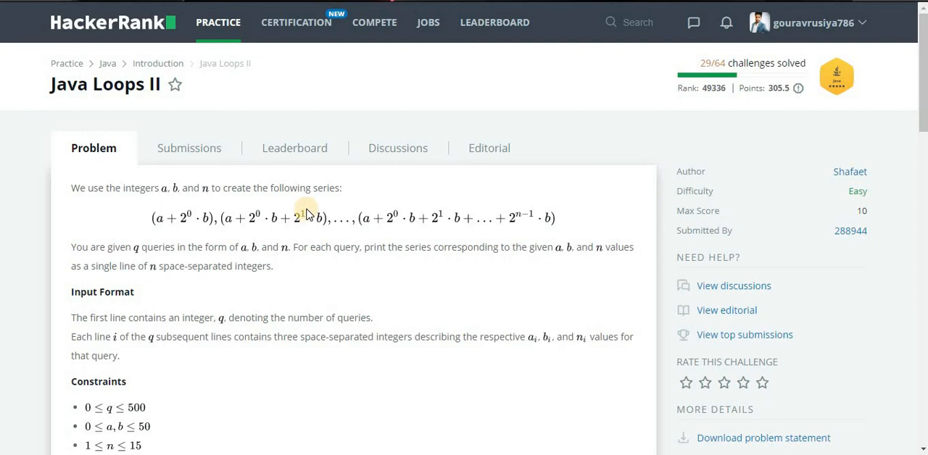
mouse_move(322, 223)
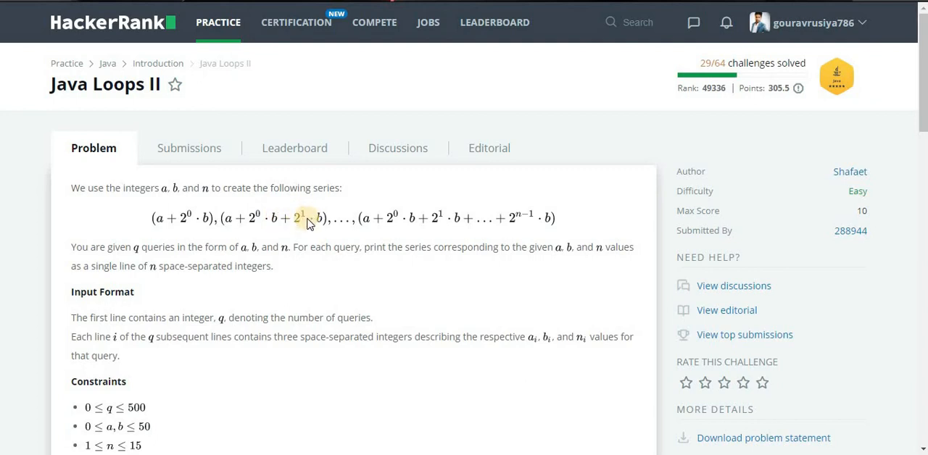
mouse_move(343, 232)
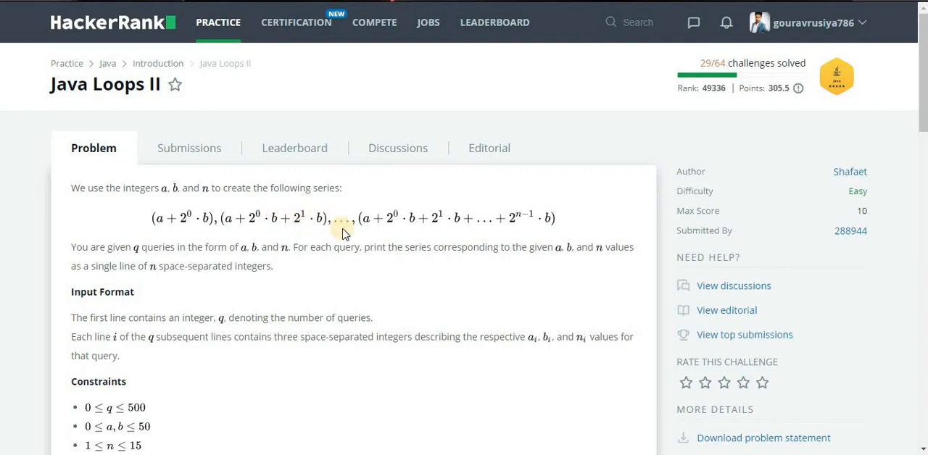
mouse_move(284, 221)
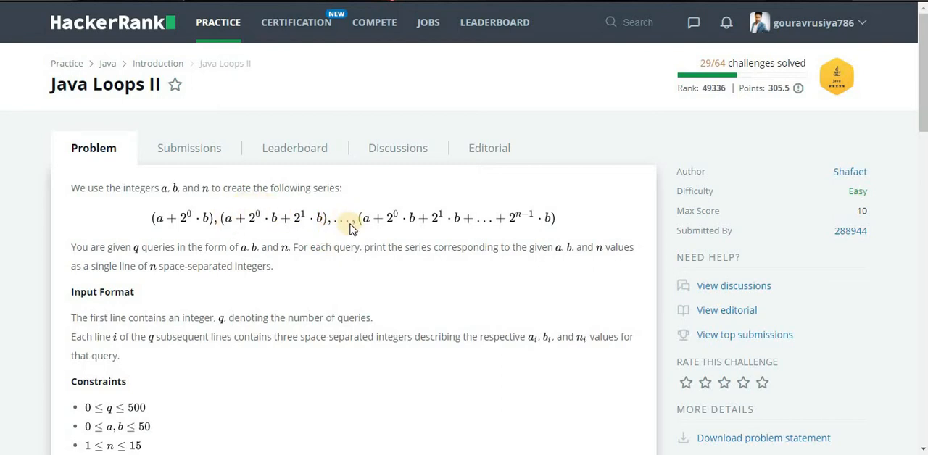
mouse_move(325, 272)
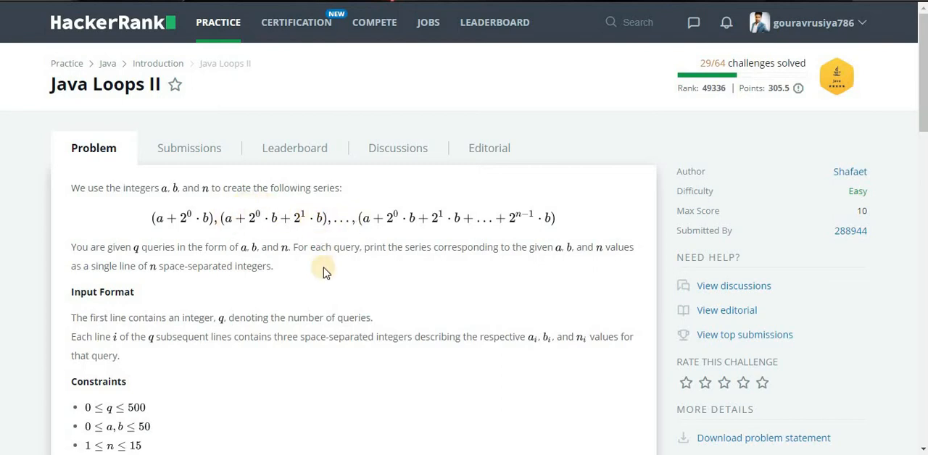
- Reread the query-count sentence and the sample input queries, highlighting the first query 0 2 10
scroll("down", 3)
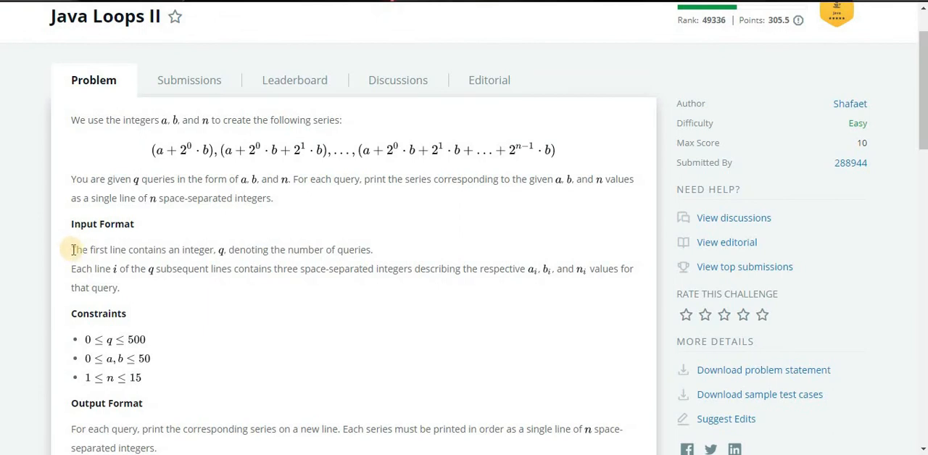
left_click_drag(71, 249, 258, 249)
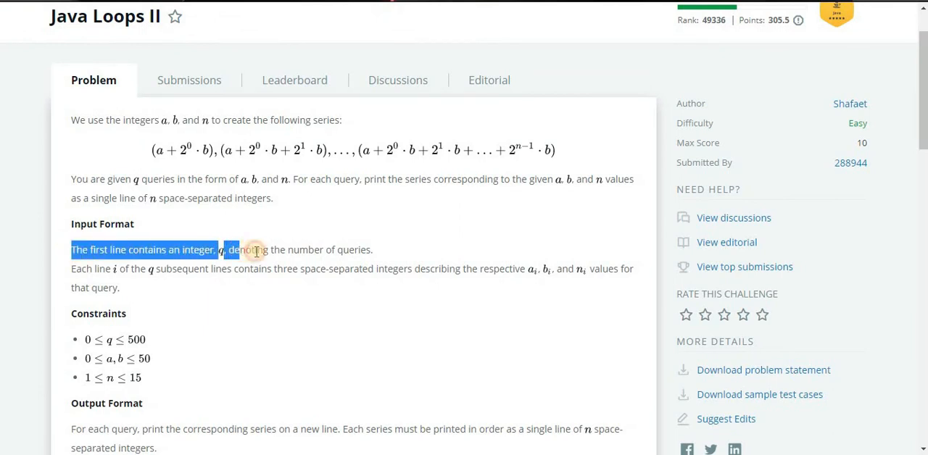
left_click_drag(258, 249, 371, 249)
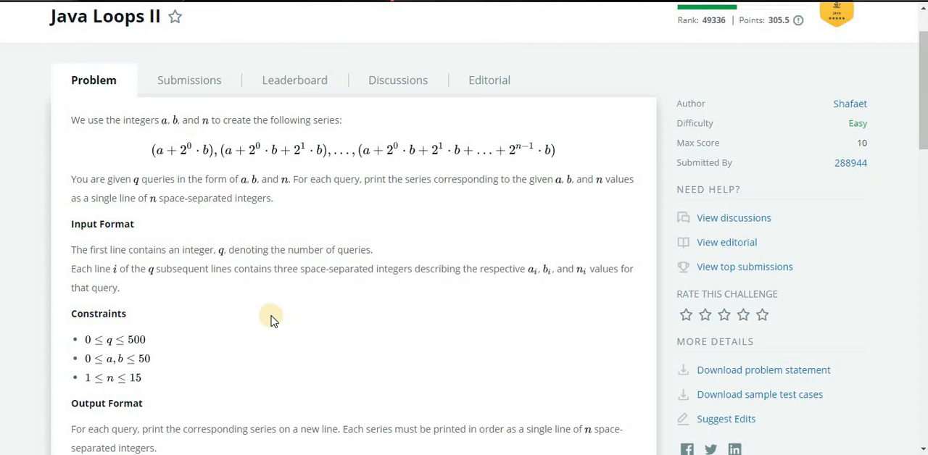
scroll("down", 3)
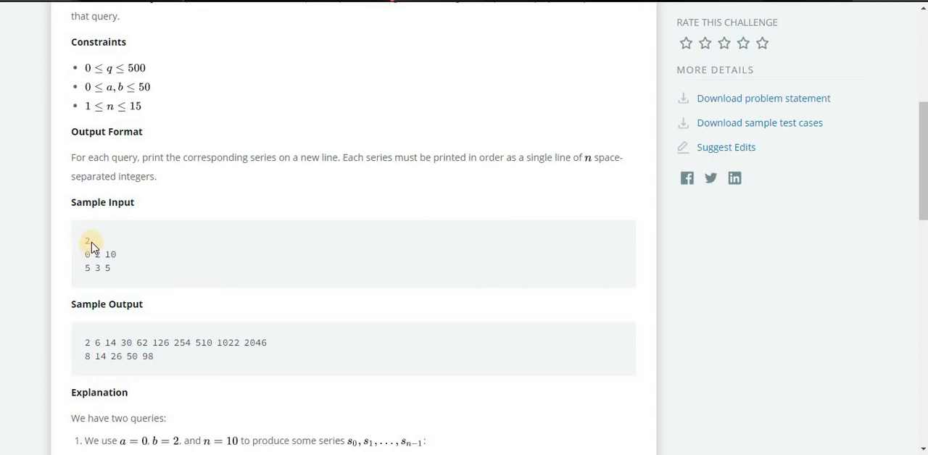
double_click(88, 255)
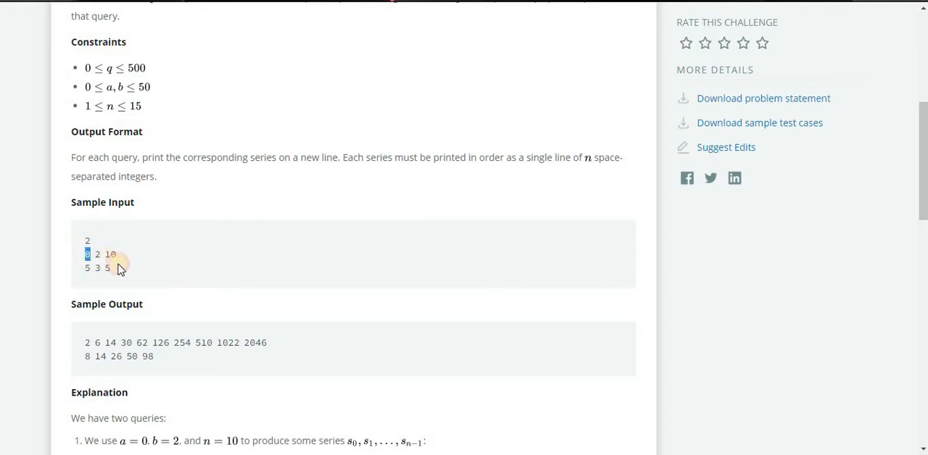
left_click_drag(87, 256, 118, 269)
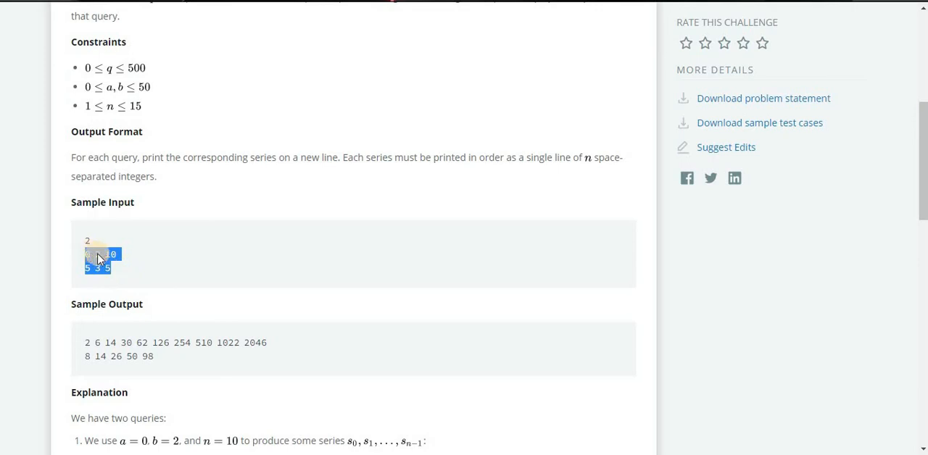
left_click_drag(96, 260, 122, 260)
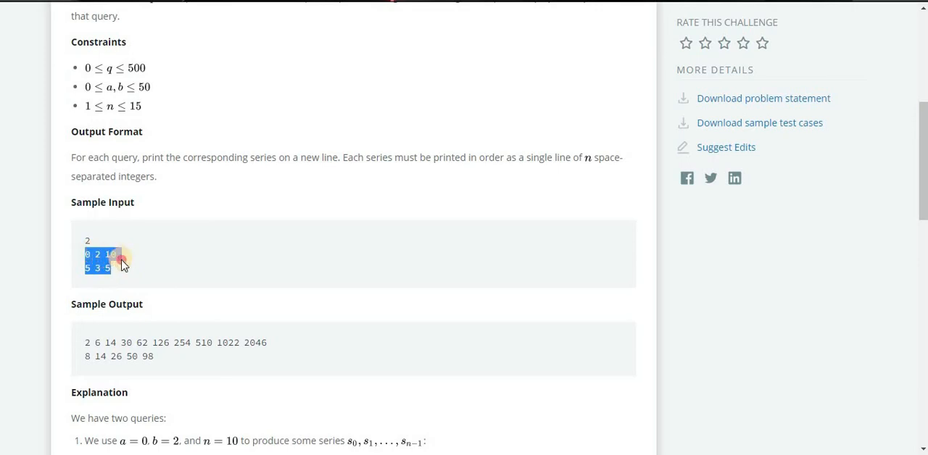
left_click(98, 261)
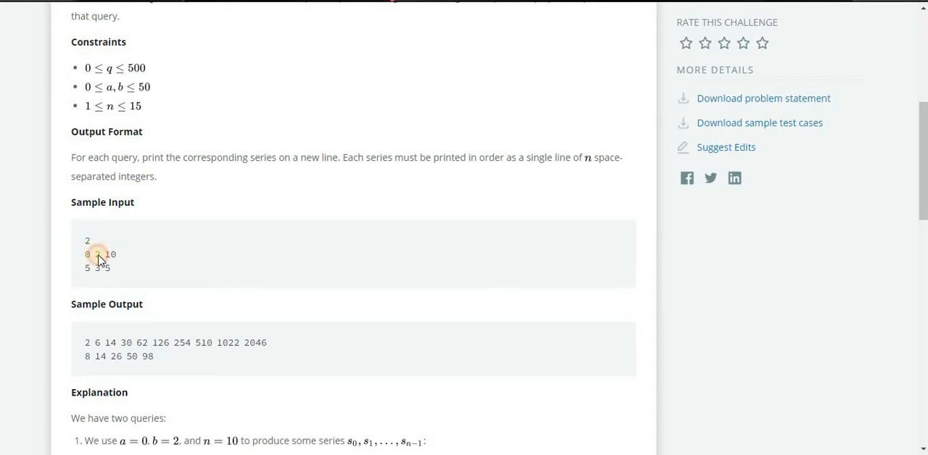
mouse_move(90, 245)
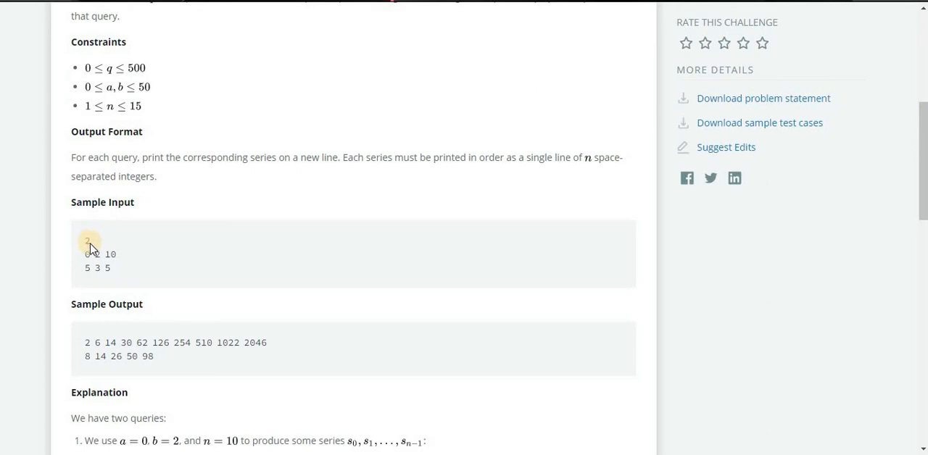
- Review the first series in the sample output and scroll on to the explanation
left_click_drag(85, 254, 116, 254)
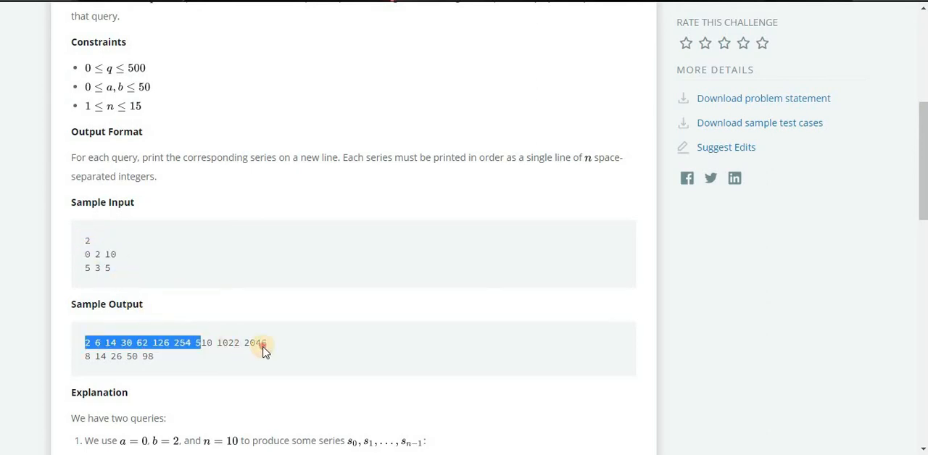
left_click(72, 276)
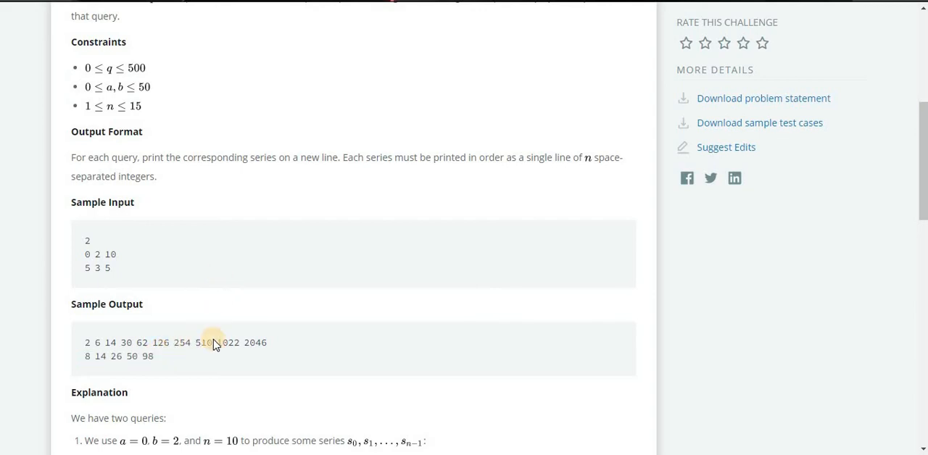
scroll("down", 3)
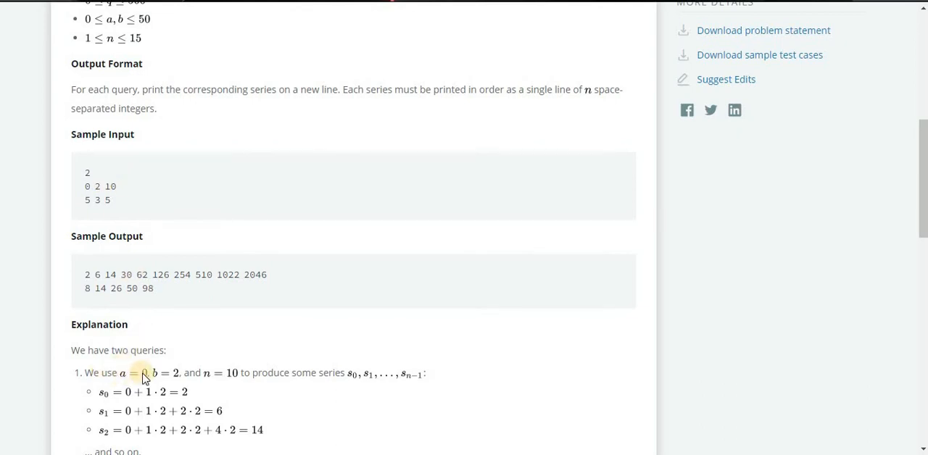
mouse_move(200, 322)
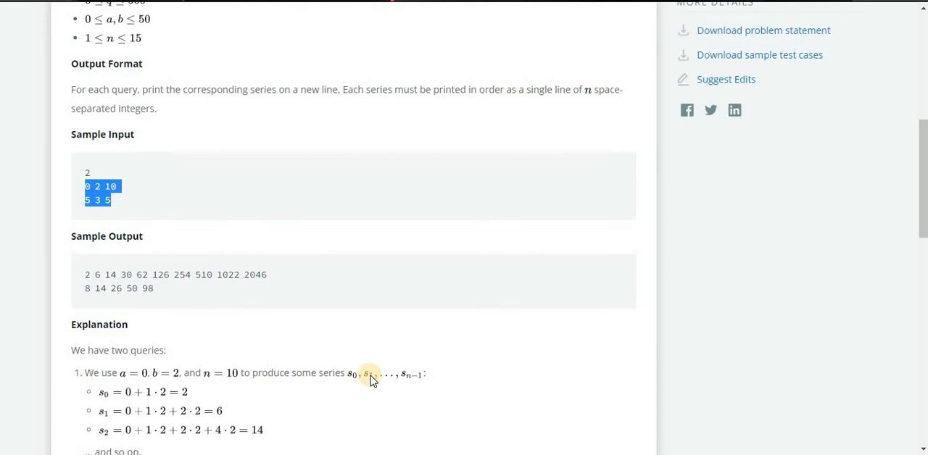
mouse_move(248, 371)
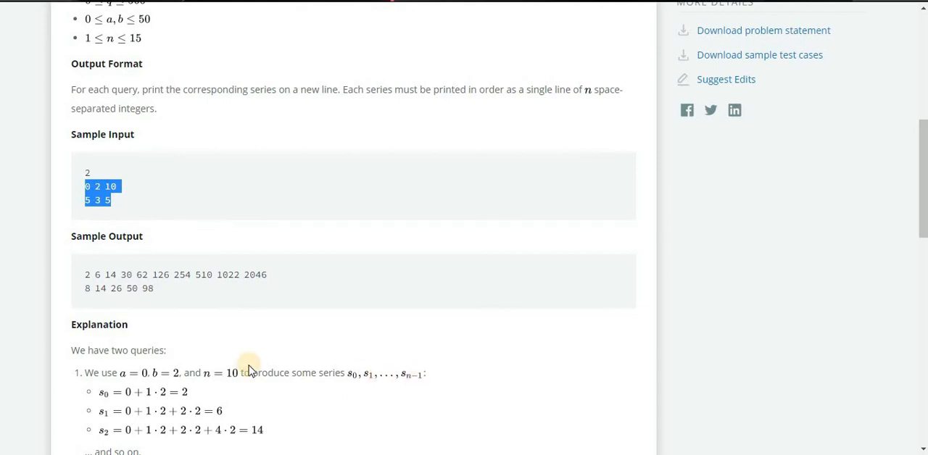
scroll("down", 3)
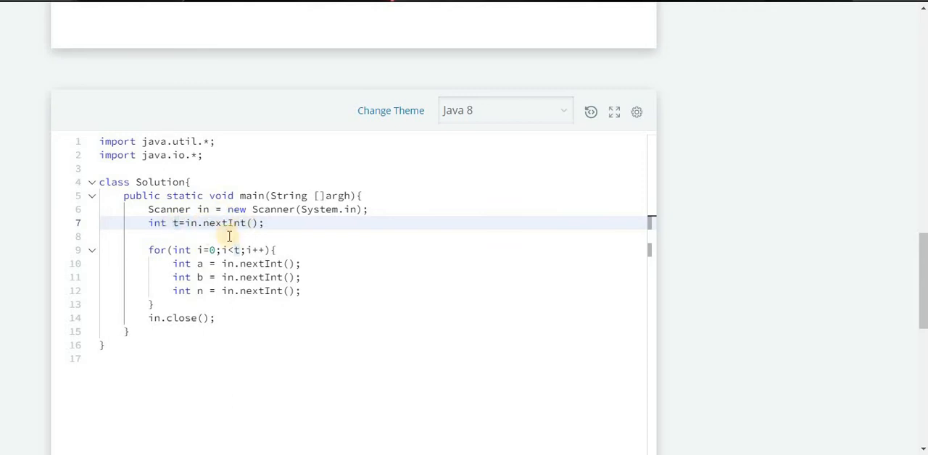
- Inside the query loop add the comment // 0 2 10 and begin the declaration int sum =
left_click(211, 264)
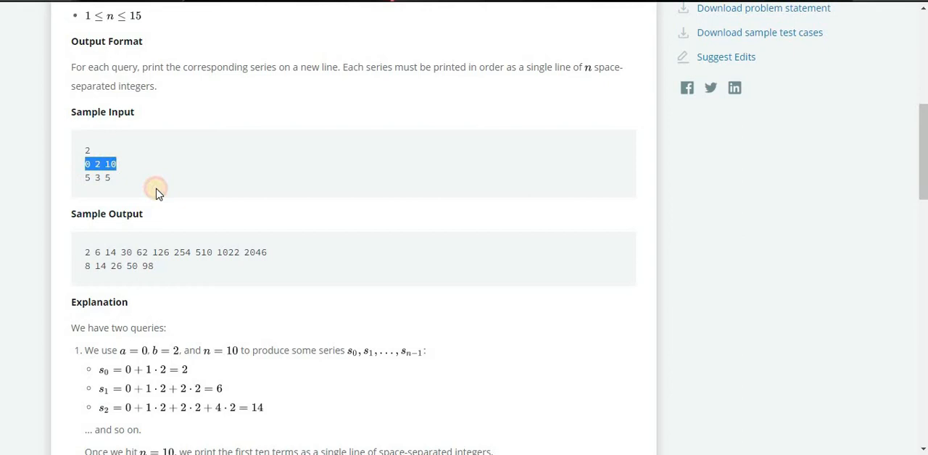
scroll("down", 3)
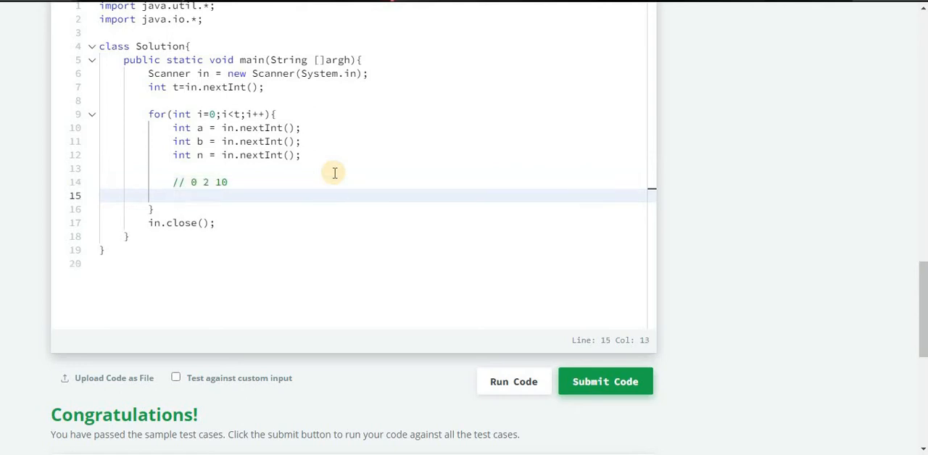
key("enter")
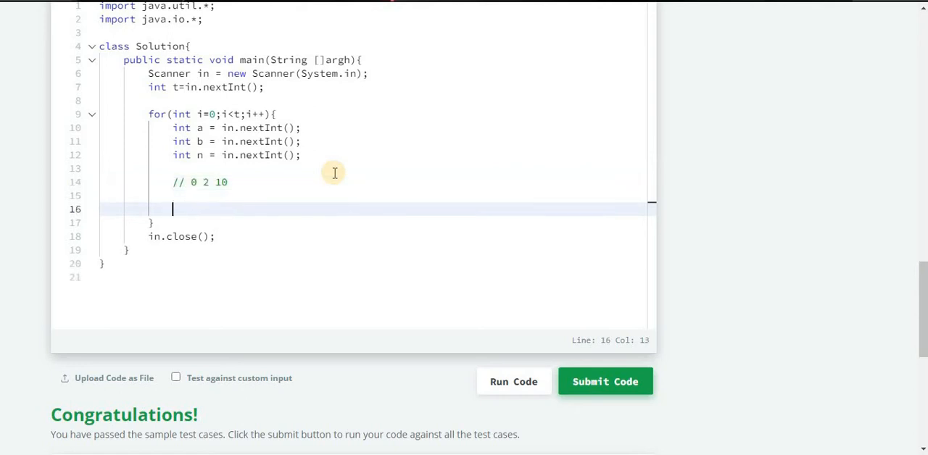
type("int")
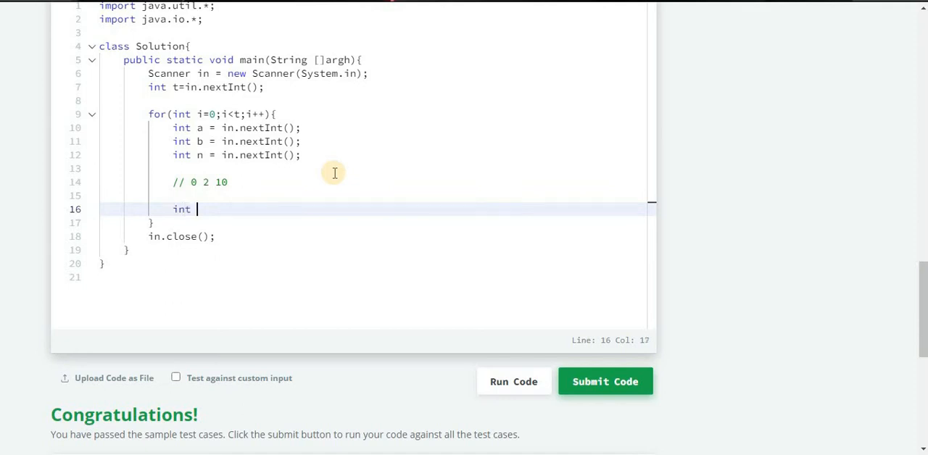
type("sum =")
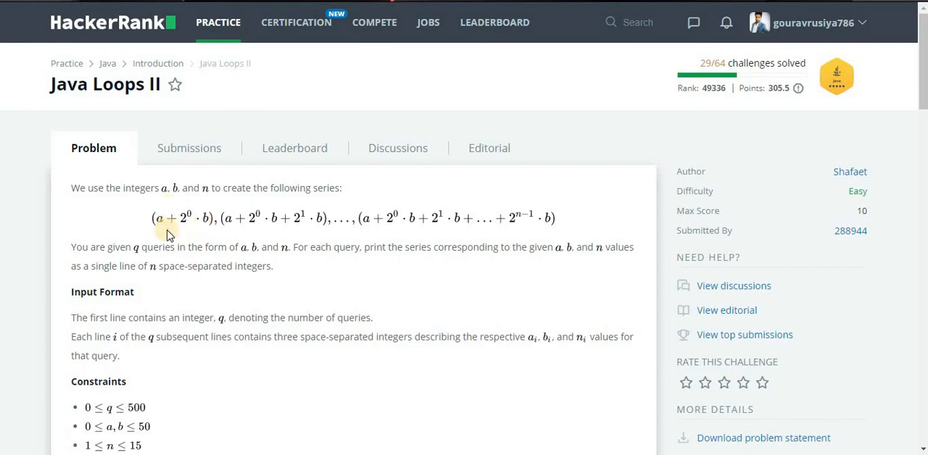
mouse_move(187, 208)
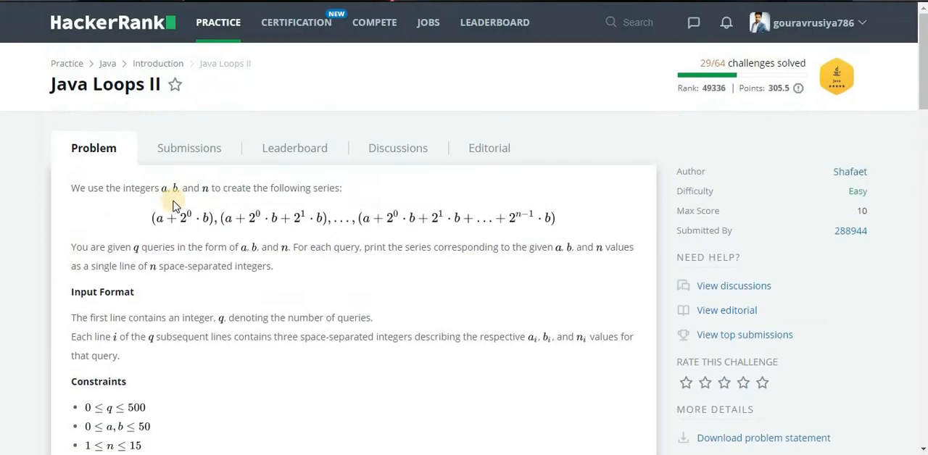
mouse_move(220, 239)
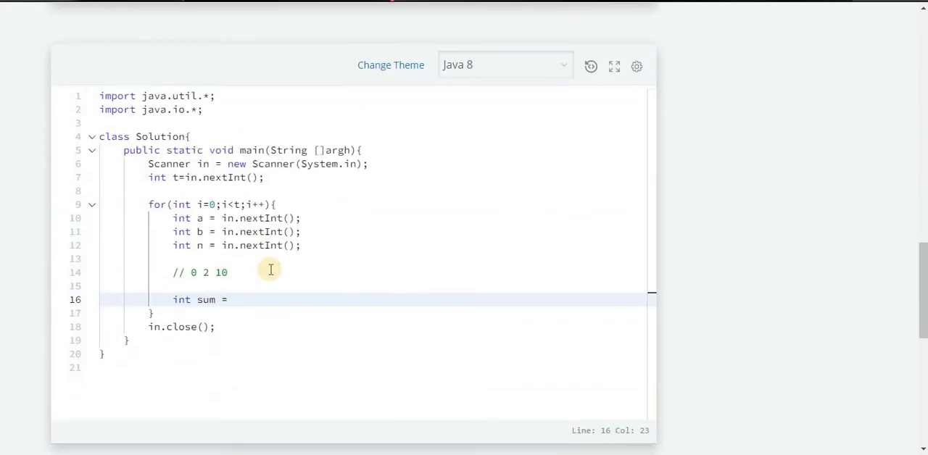
- Complete the running sum as int sum = a; and reread the series formula below
type("a")
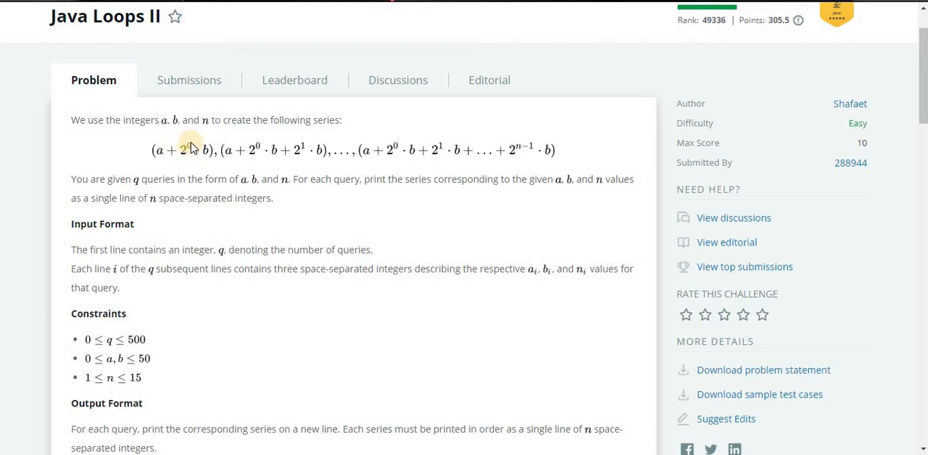
mouse_move(188, 145)
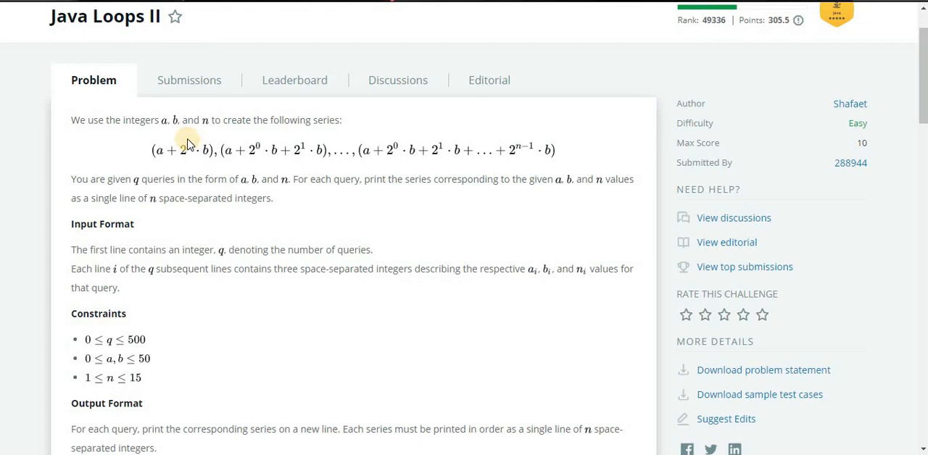
scroll("down", 3)
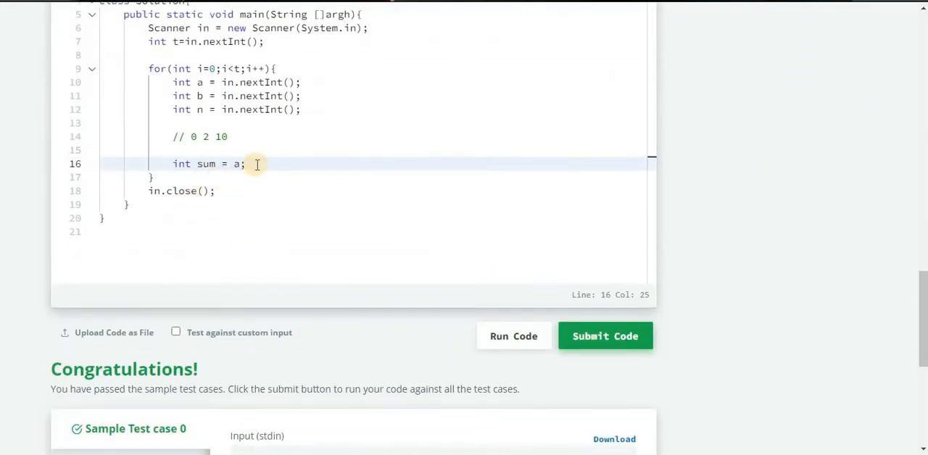
- Start a comment outlining the update sum = sum + Math.pow(2, ... on a new line
key("Enter")
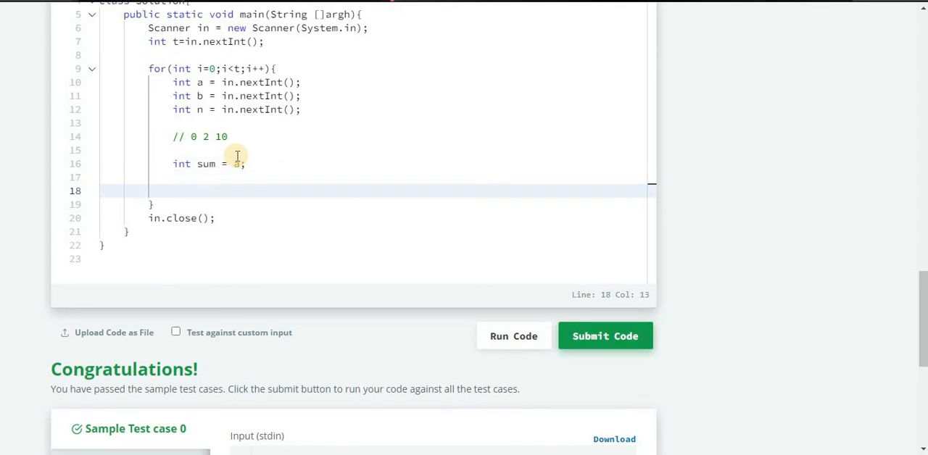
type("// sum")
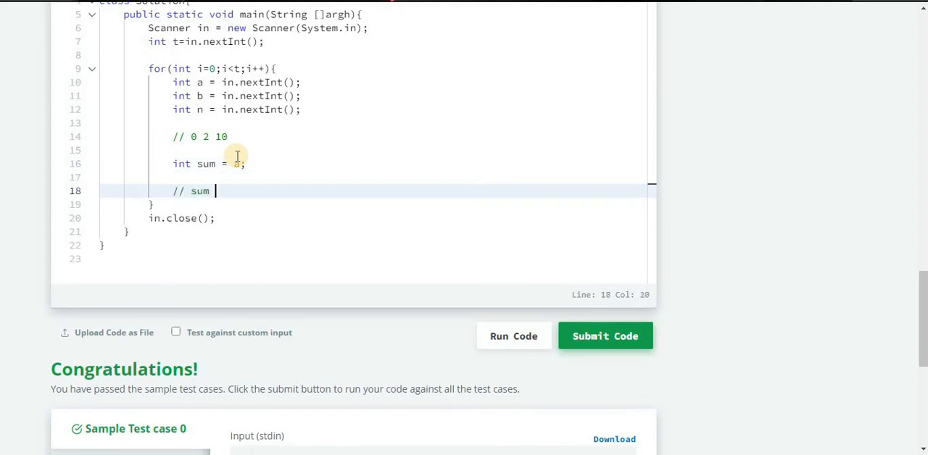
type("= sum")
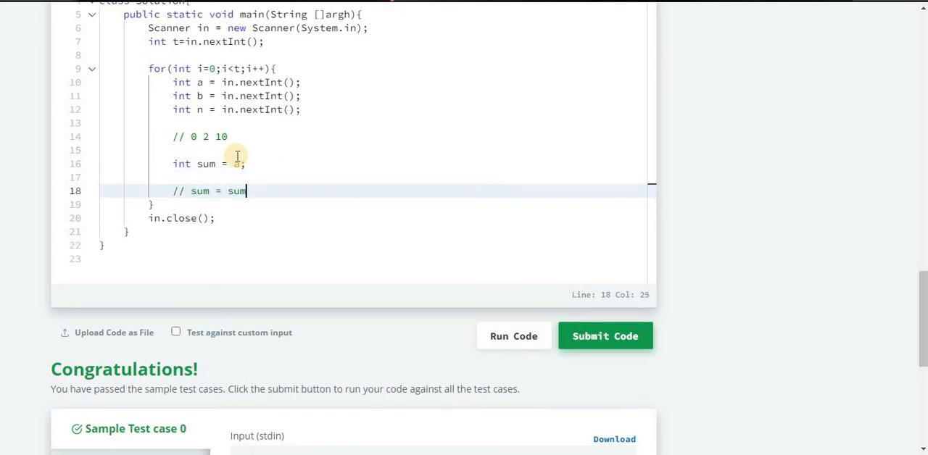
type("+ Math")
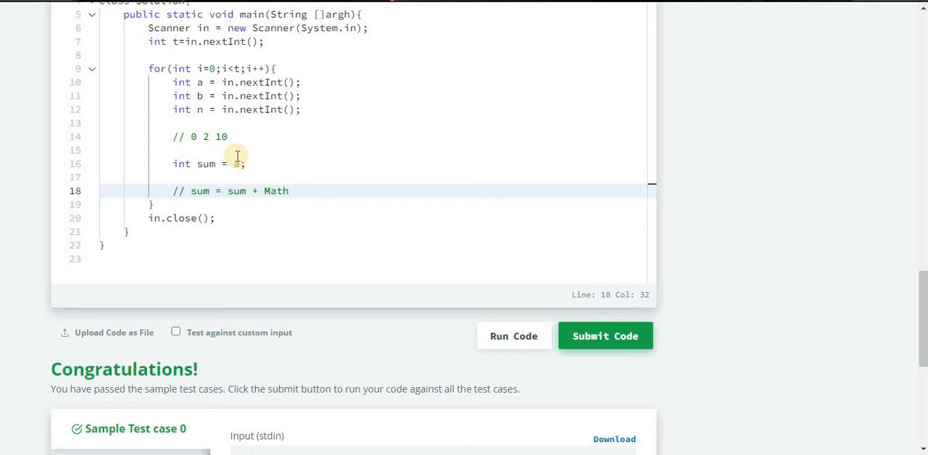
type(".pow")
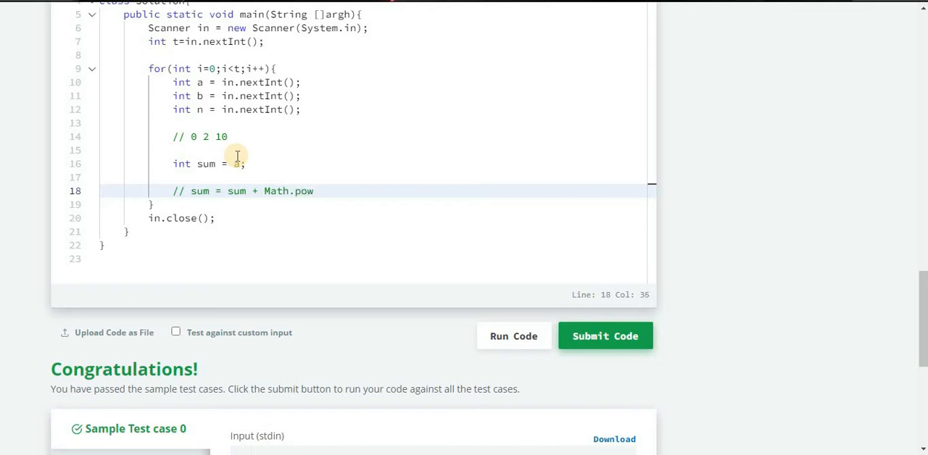
type("()")
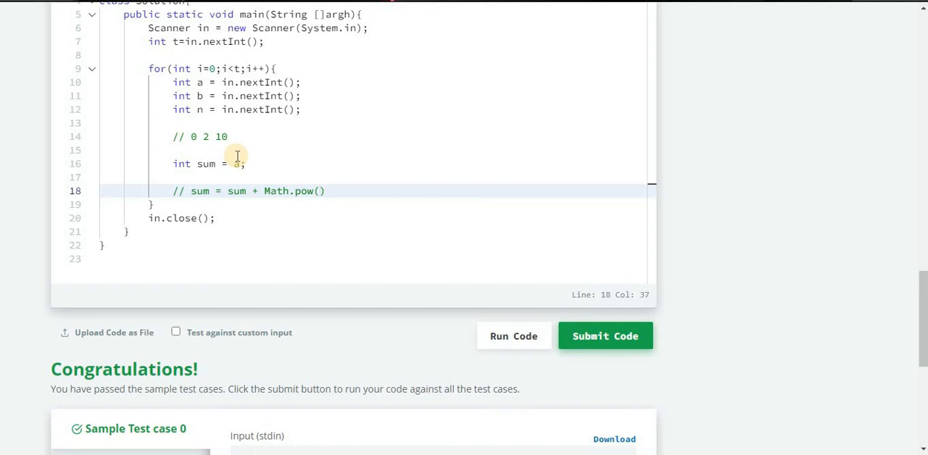
type("2,")
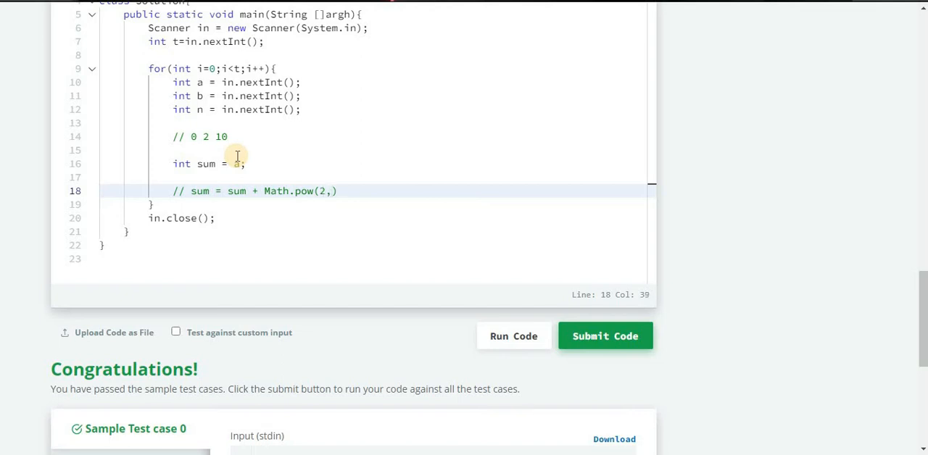
scroll("down", 3)
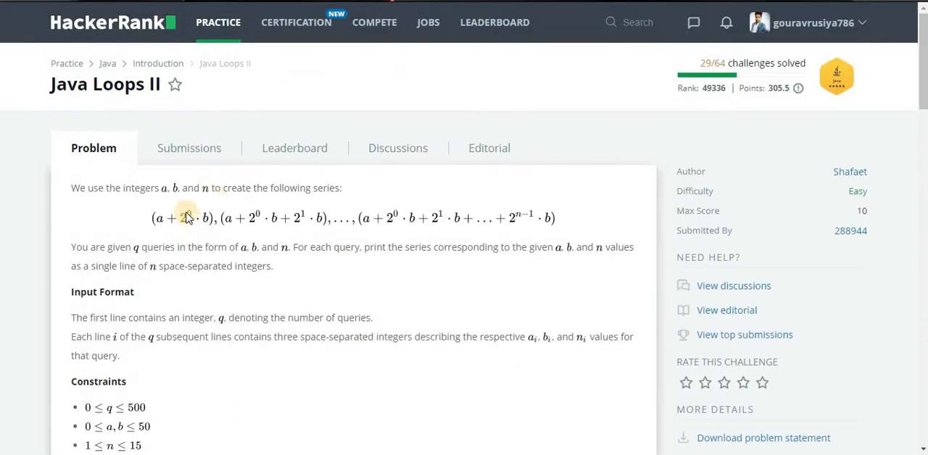
scroll("down", 3)
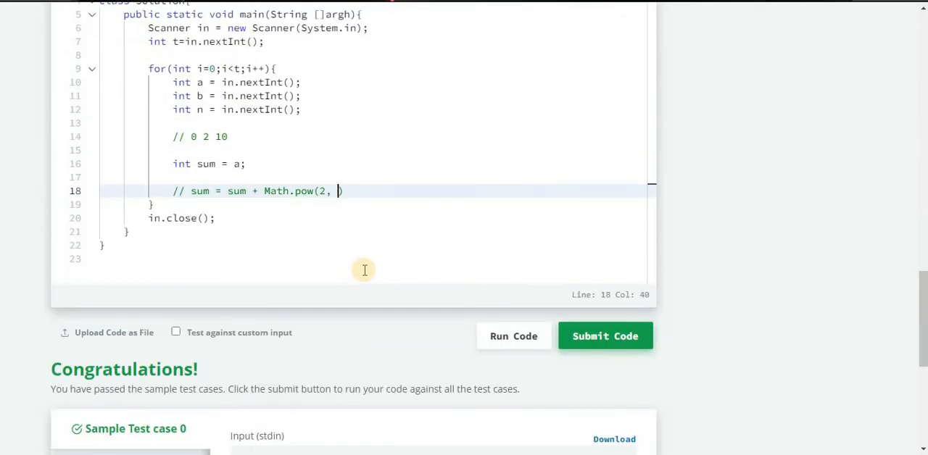
- Finish the comment with j) * b and add an empty inner loop for(int j=0;j<n;j++){ }
type("j")
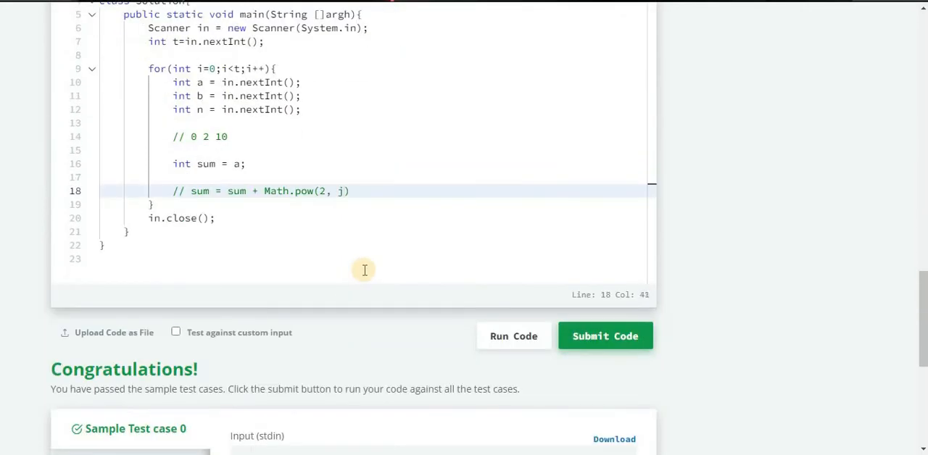
type("0")
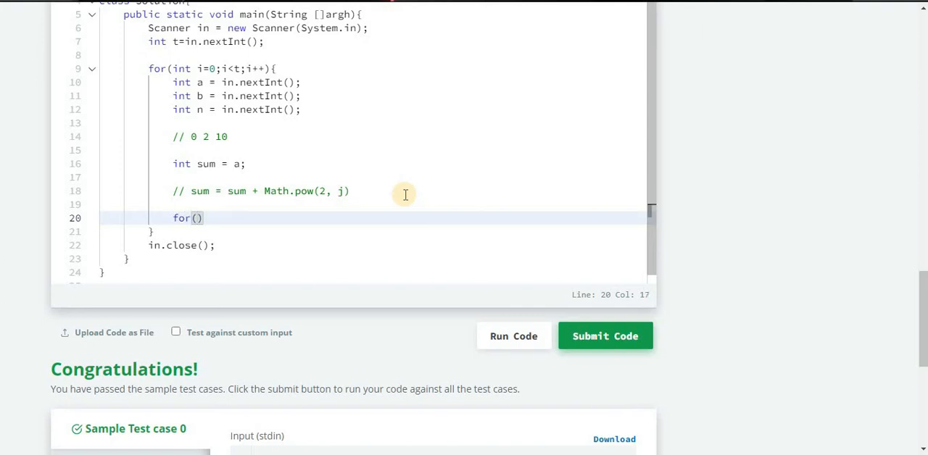
type("int j=")
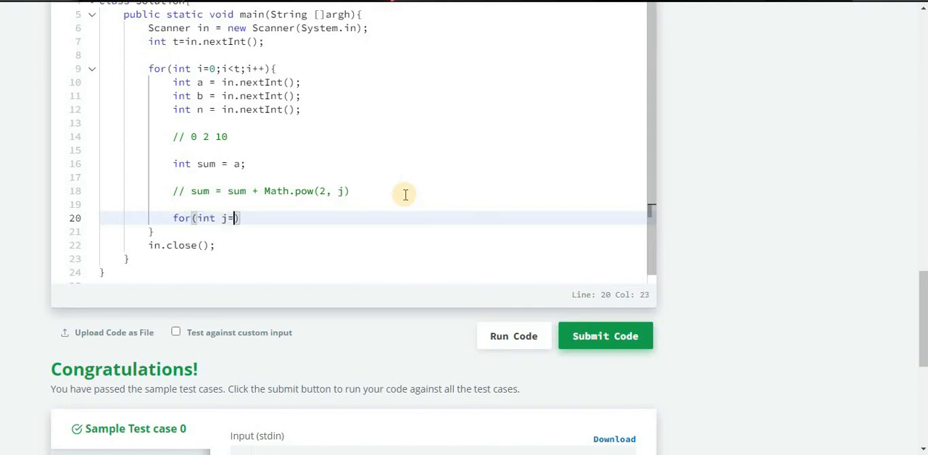
type("0;")
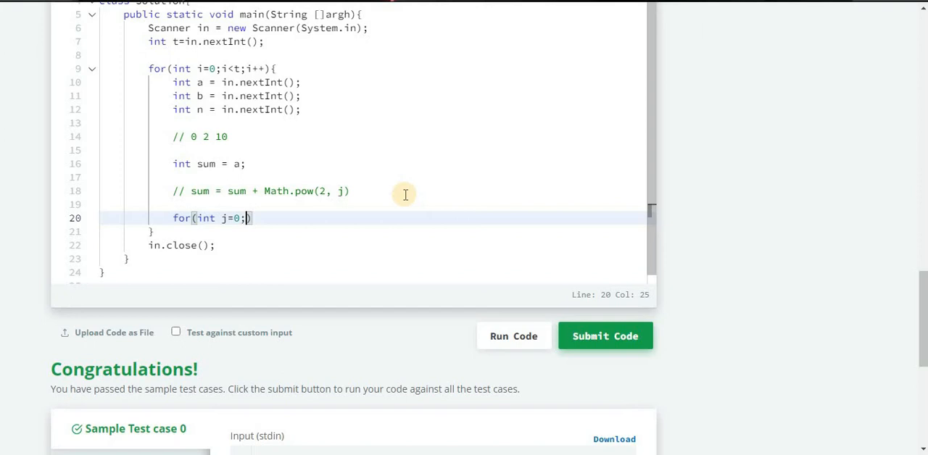
type("j<")
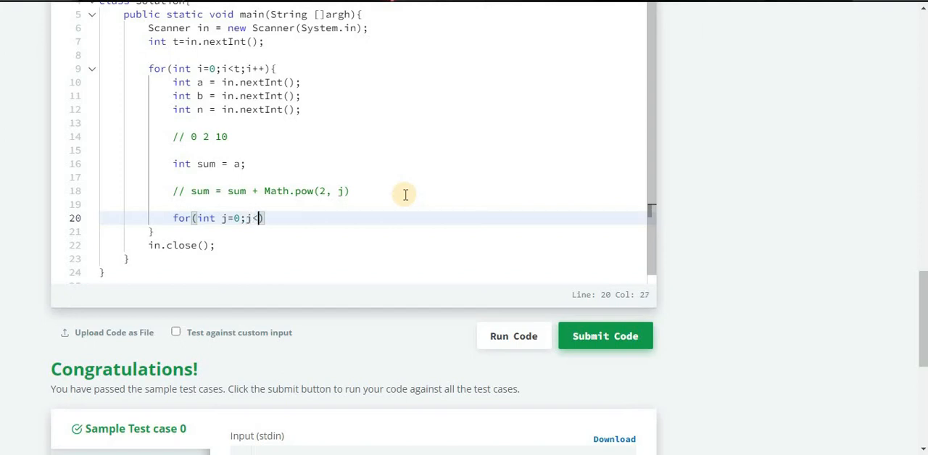
type("1")
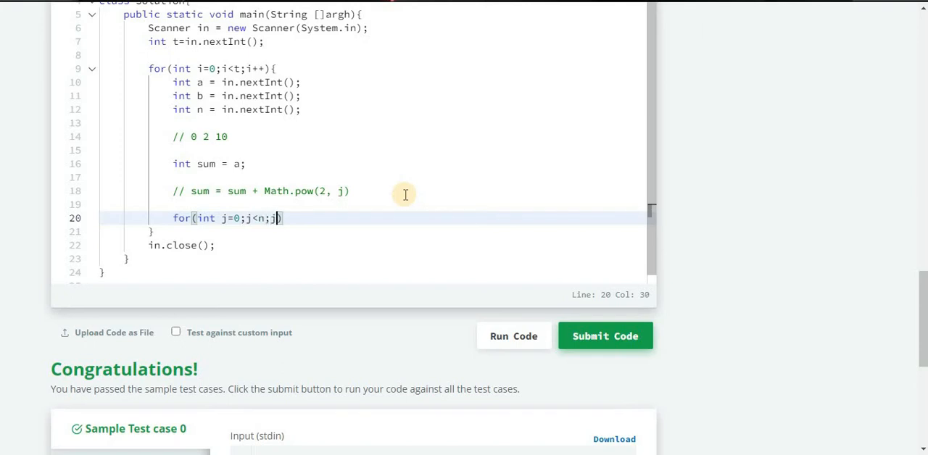
type("++){")
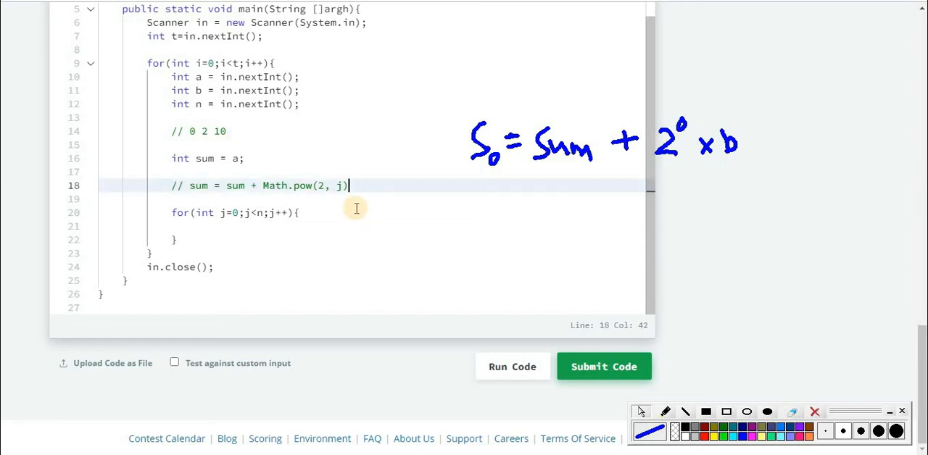
type("*")
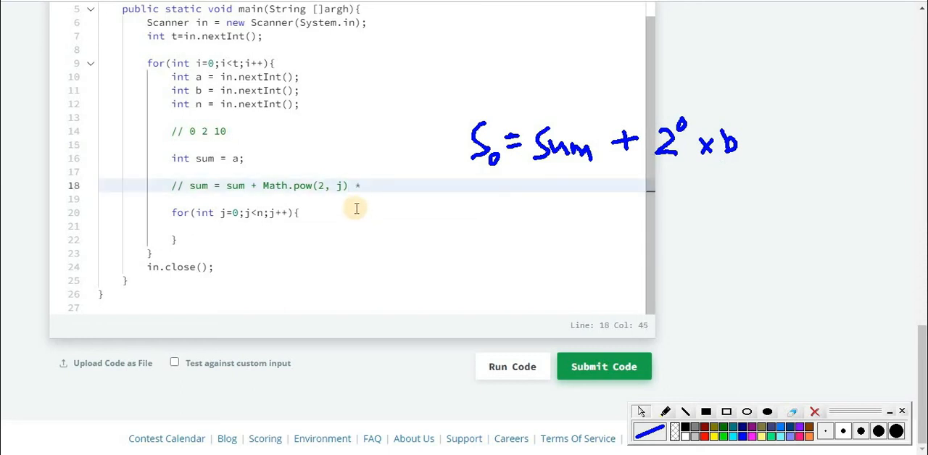
type("b")
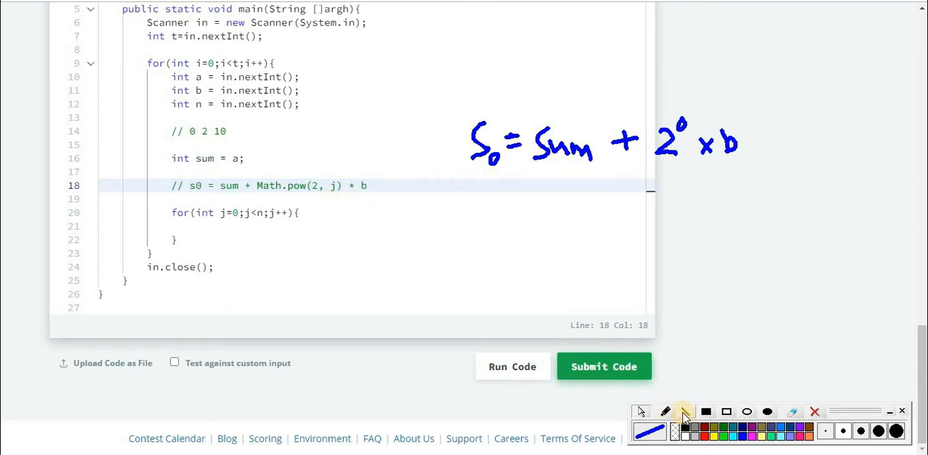
- Reread the series formula terms in the problem statement
left_click(685, 411)
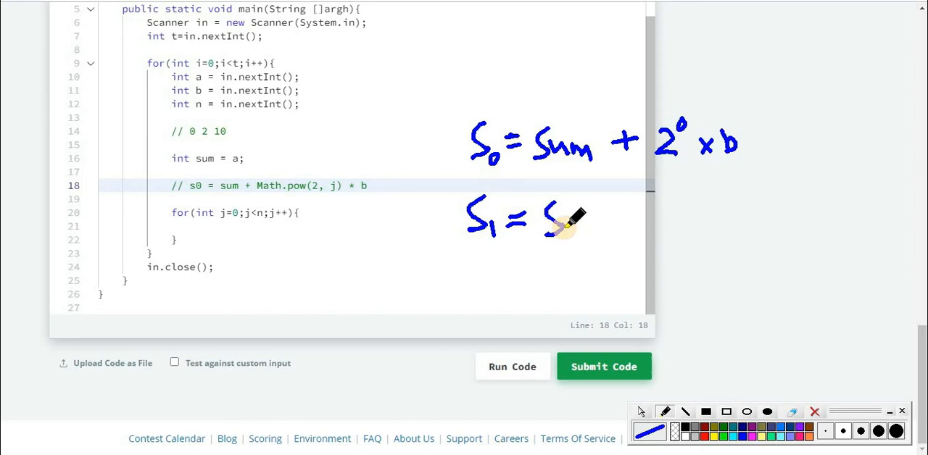
left_click_drag(566, 217, 572, 232)
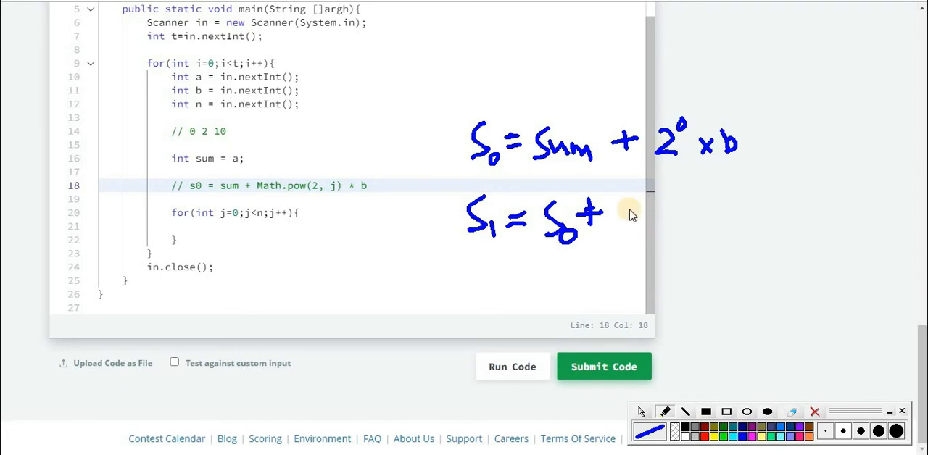
left_click_drag(652, 210, 635, 240)
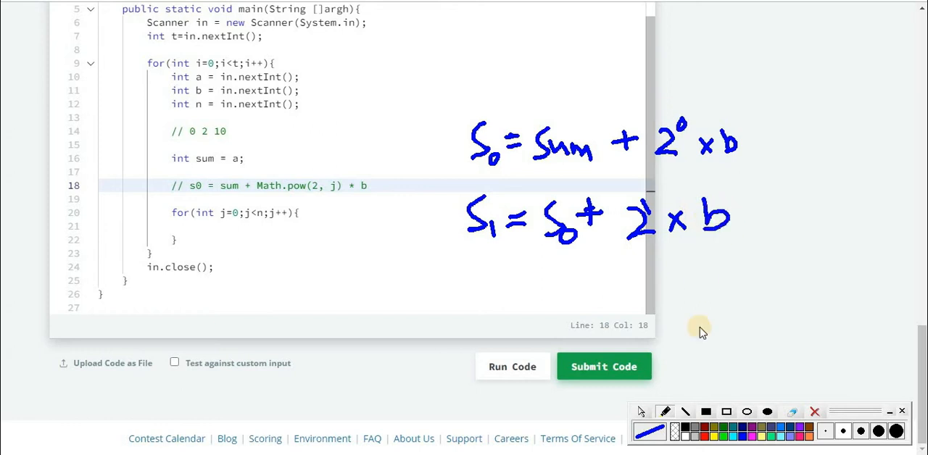
mouse_move(258, 202)
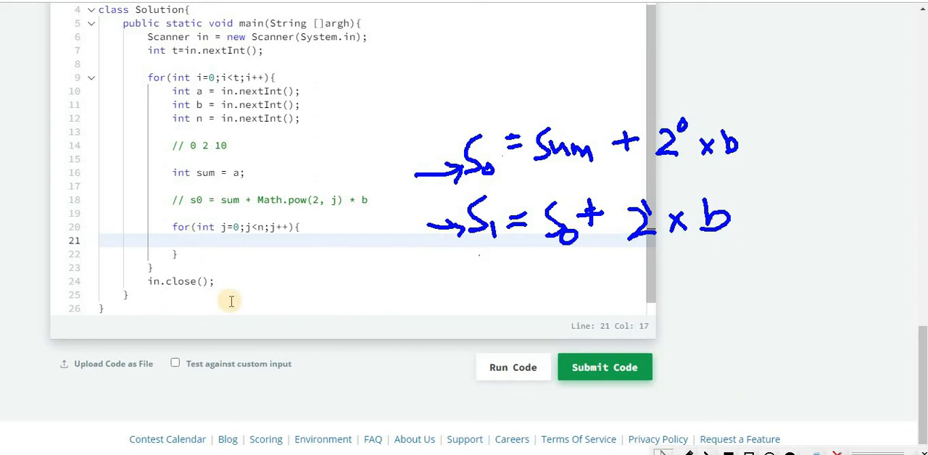
- Begin the inner-loop update sum = sum + beneath the s0 comment
type("sum")
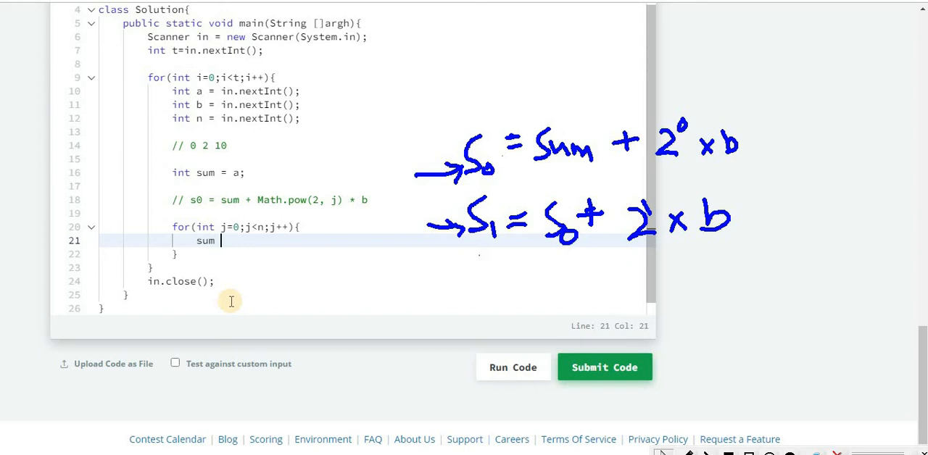
mouse_move(202, 167)
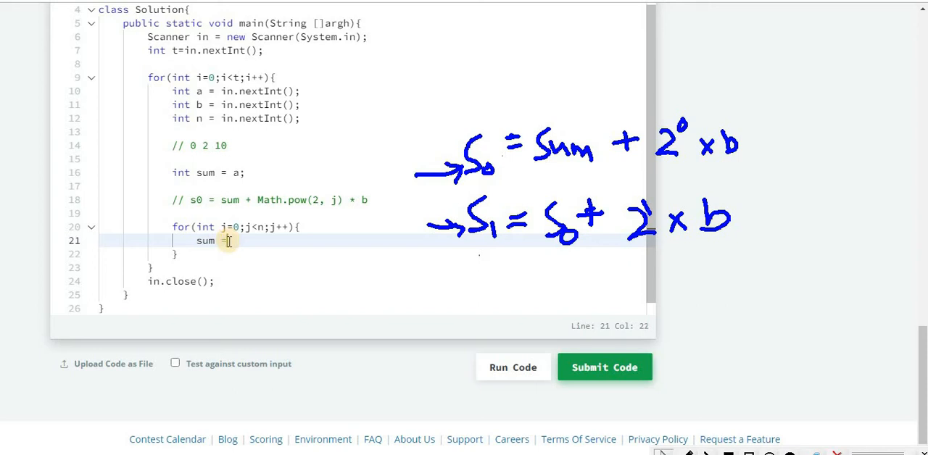
type("=")
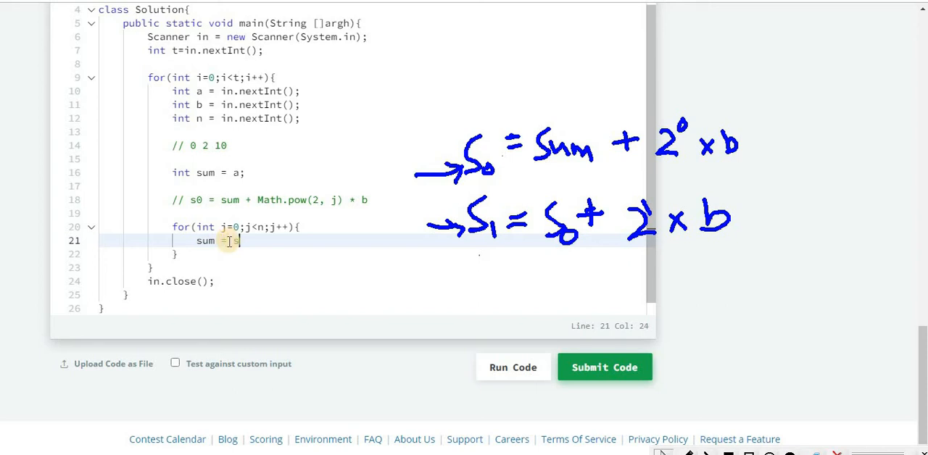
type("sum + Math.pow(2, j) * b;")
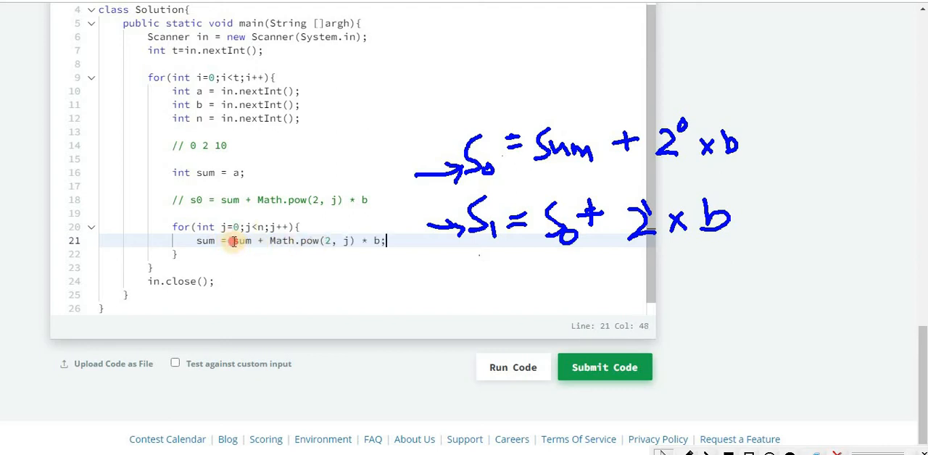
left_click(198, 200)
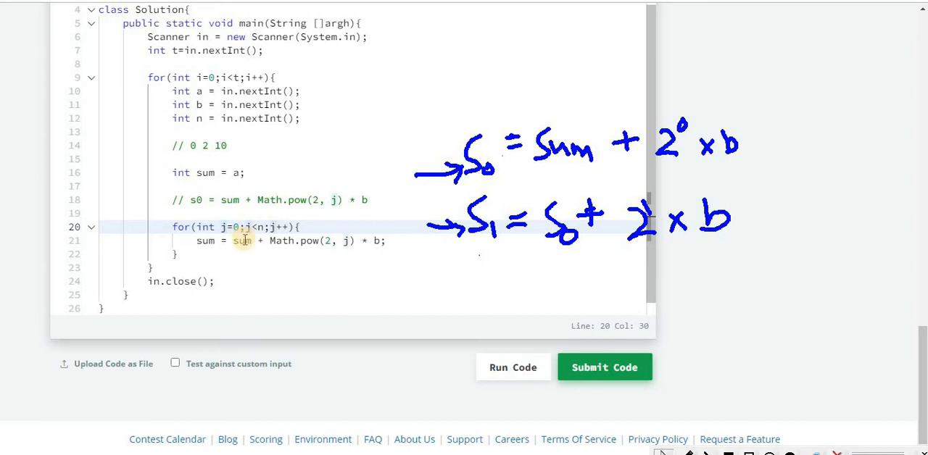
left_click(241, 241)
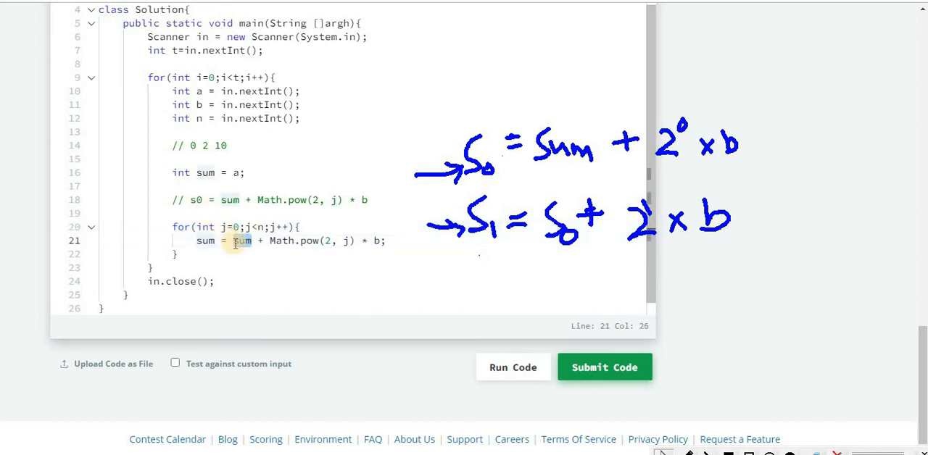
- Add the comment // s1 = sum + Math.pow(2, 0) * b + Math.pow(2, 1) * b, reusing the s0 expression
left_click(191, 226)
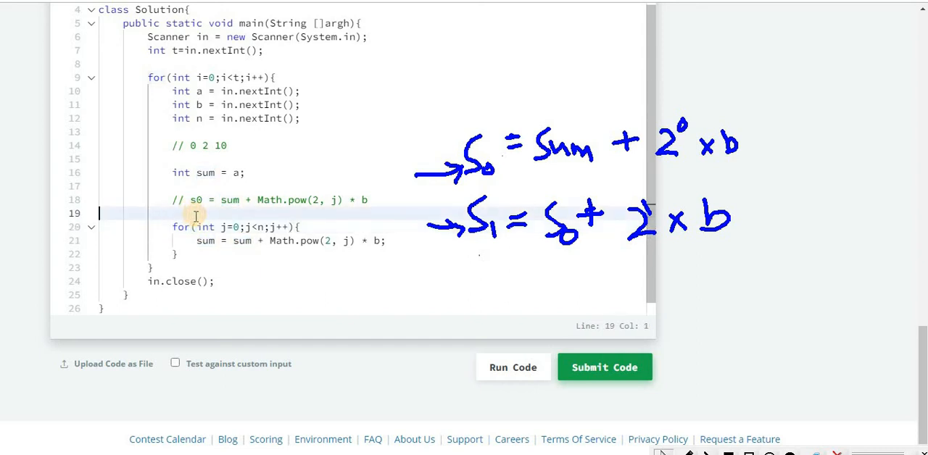
type("//")
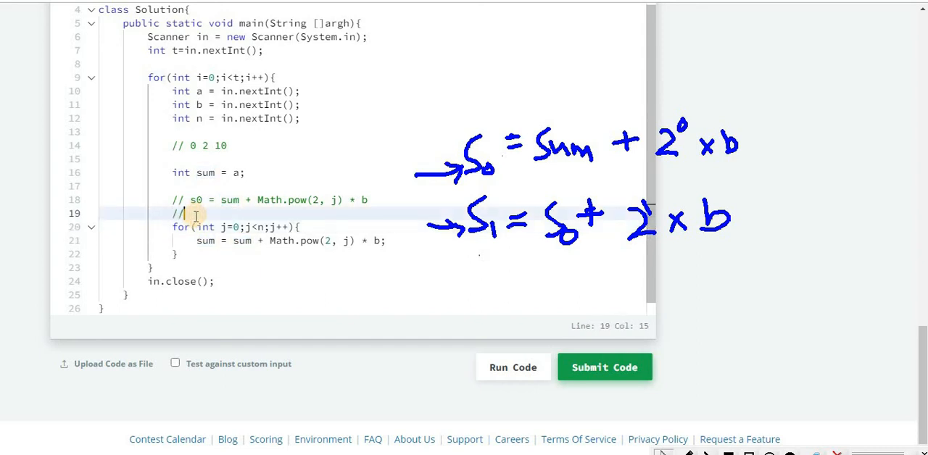
type("s1 =")
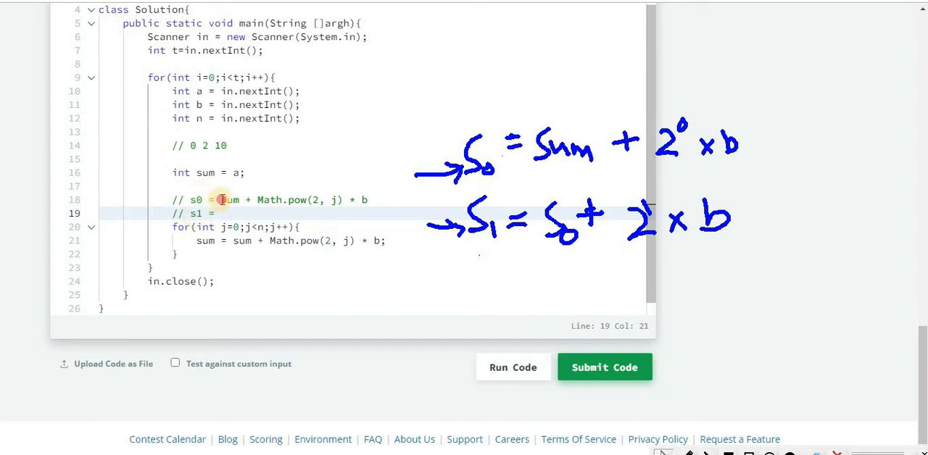
left_click_drag(221, 200, 369, 200)
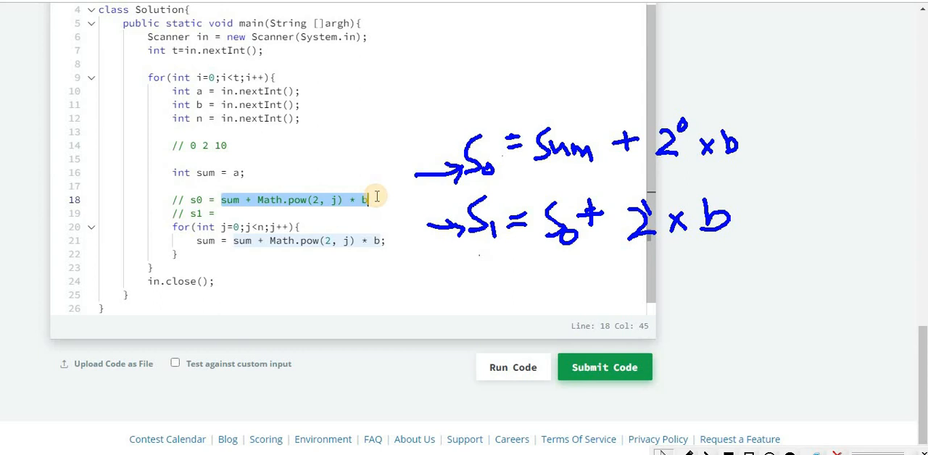
left_click(319, 213)
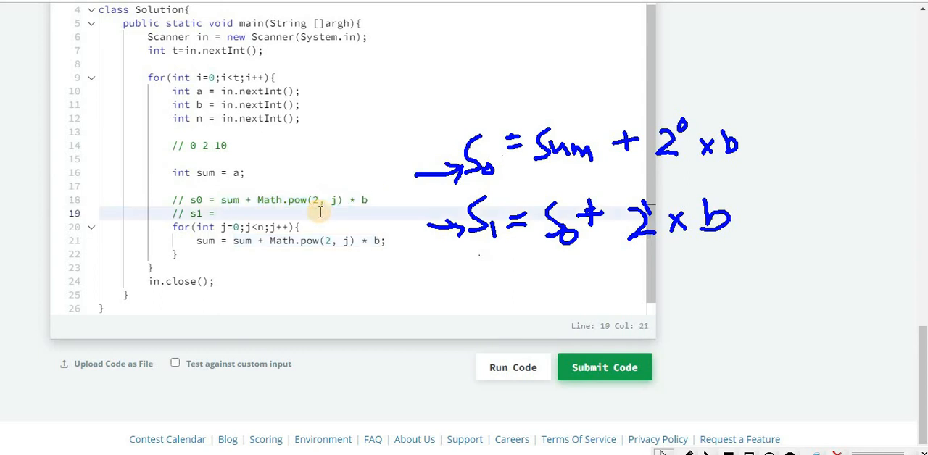
type("sum + Math.pow(2, j) * b +")
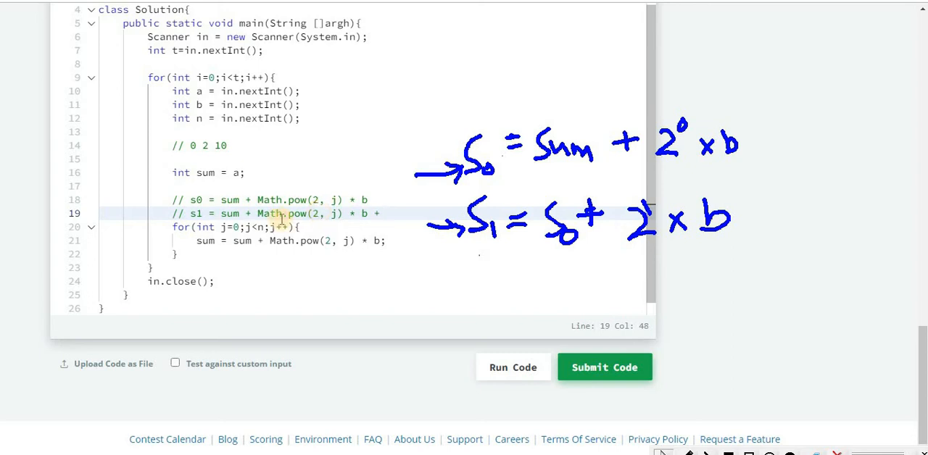
left_click_drag(255, 213, 368, 214)
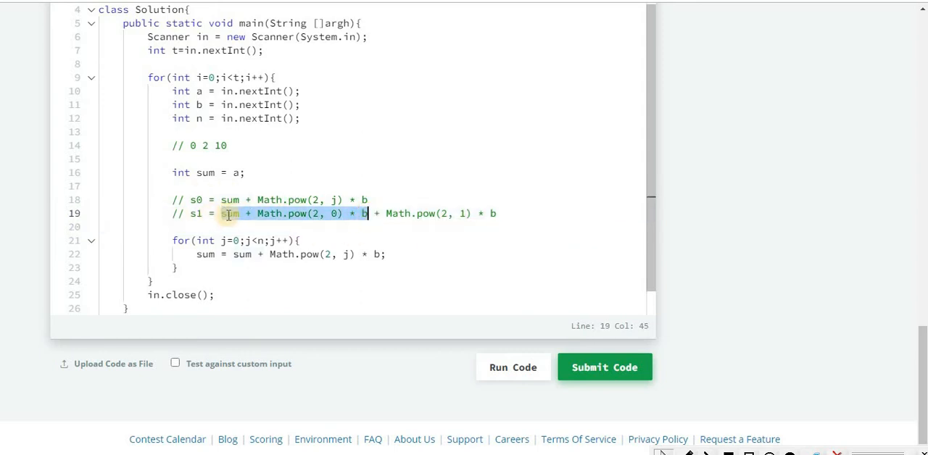
left_click(239, 254)
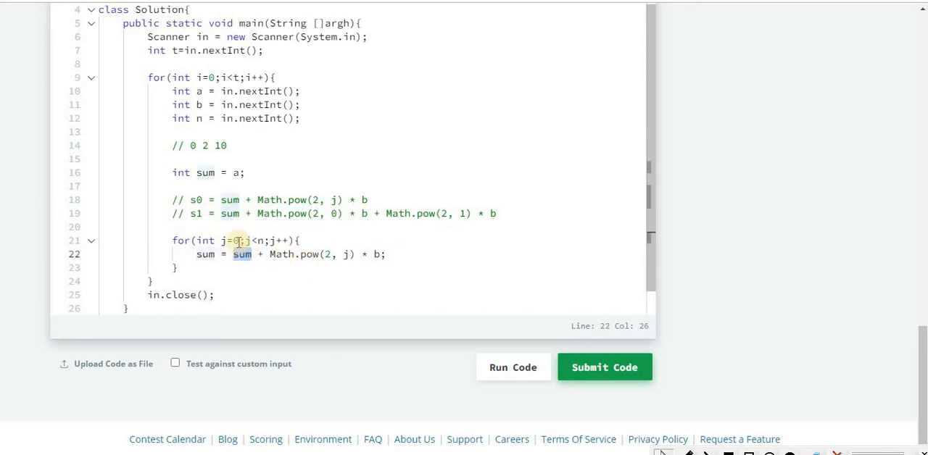
left_click(220, 214)
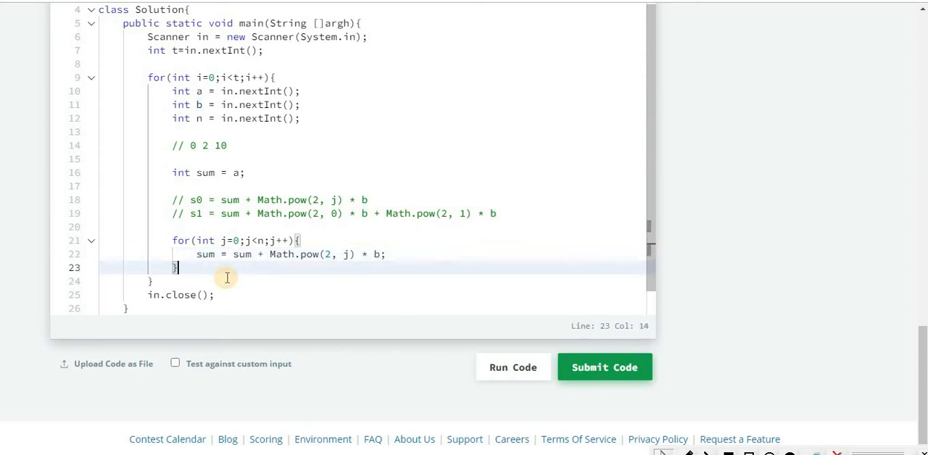
- Print sum plus a space inside the inner loop and System.out.println(); after it
type("System.out.print(sum")
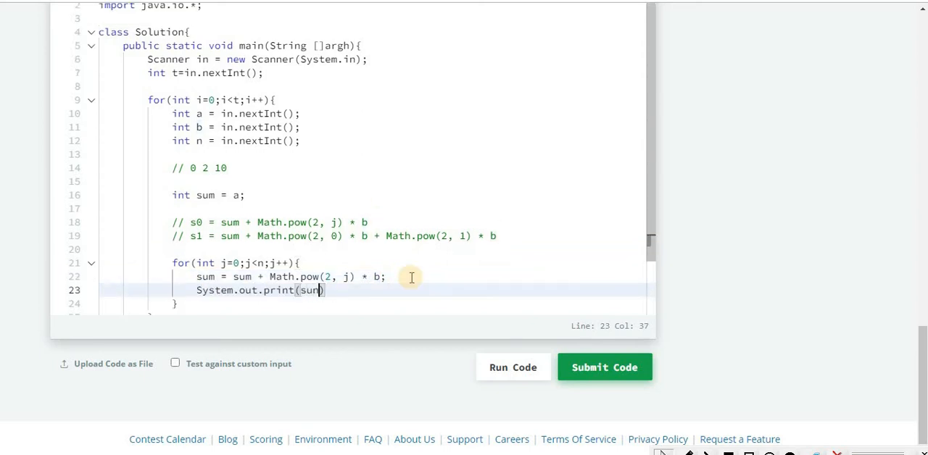
type("m")
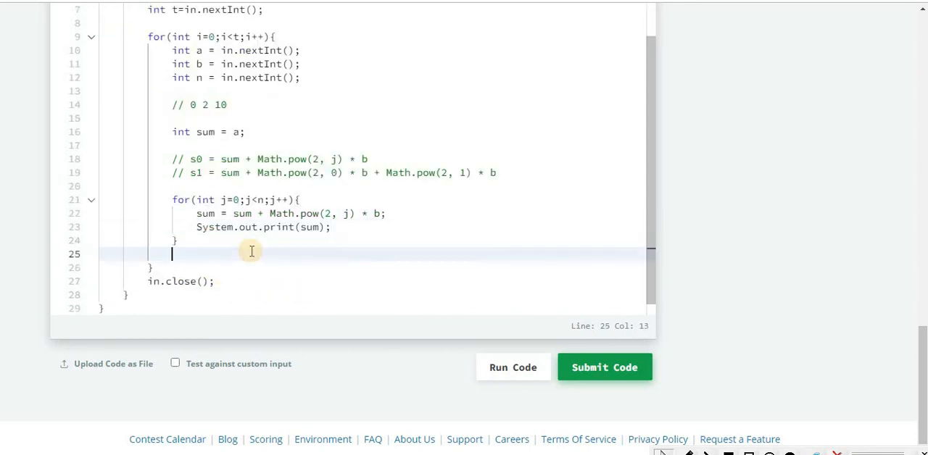
type("System.out.pri")
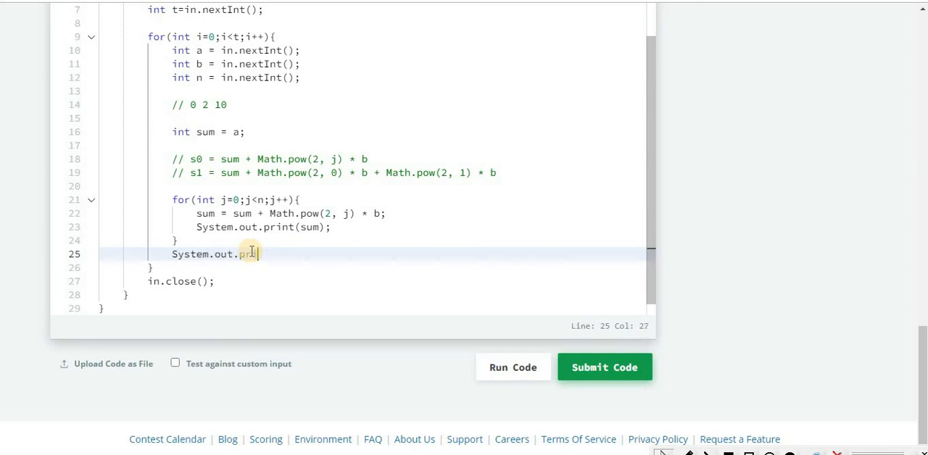
type("ntln()")
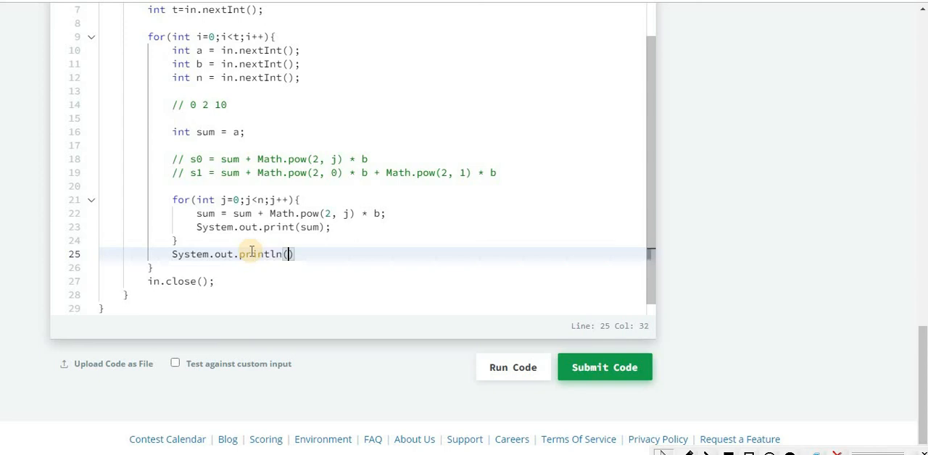
type(");")
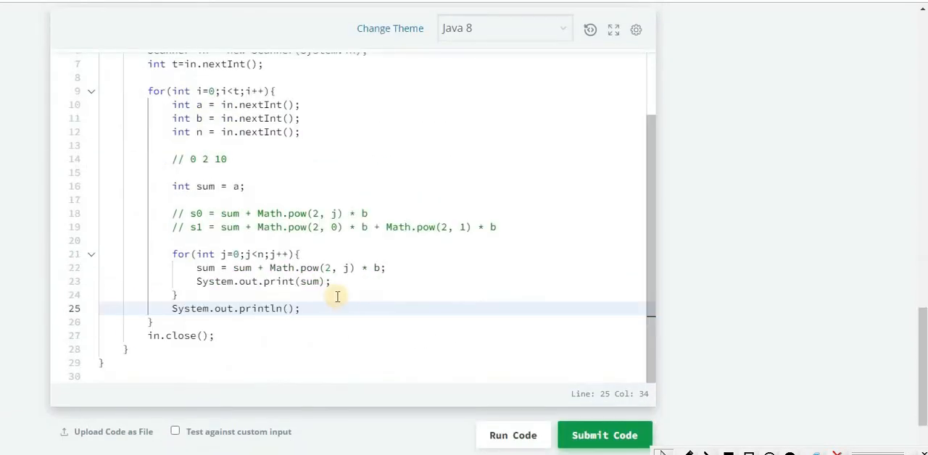
left_click(322, 281)
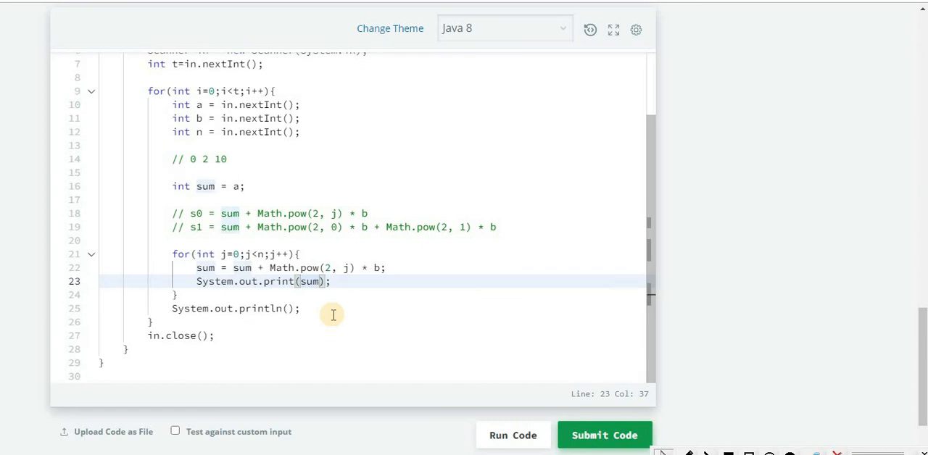
type("+ \"")
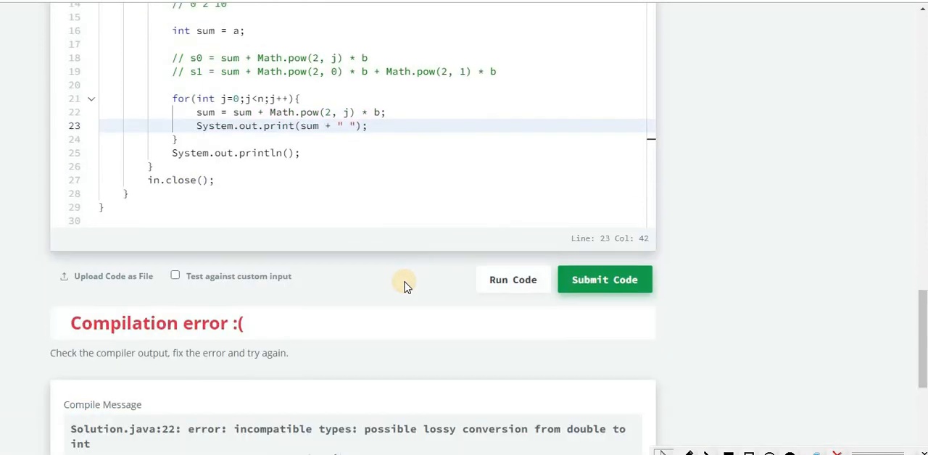
- Cast the update to sum = (int)(sum + Math.pow(2, j) * b); and run the code on the samples
scroll("down", 3)
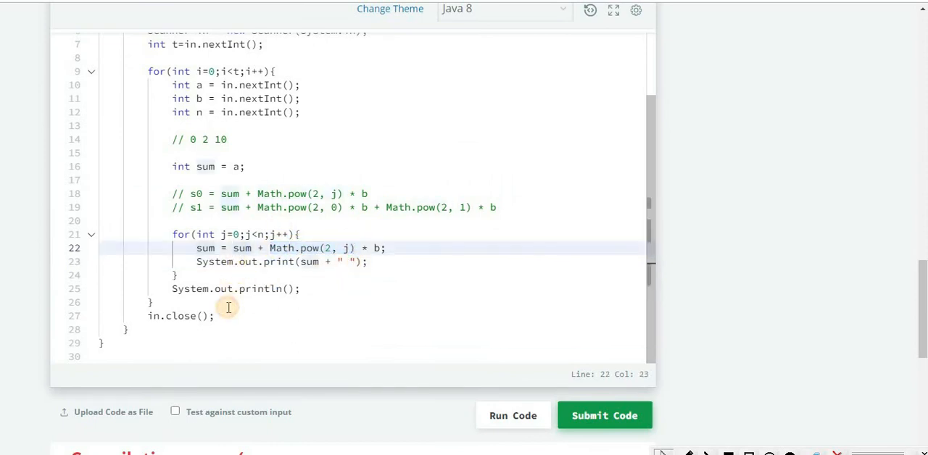
type("(")
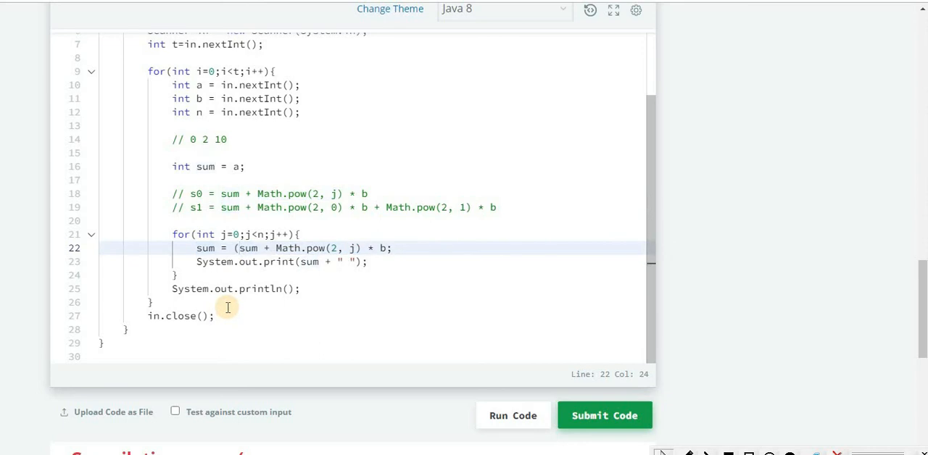
type("(")
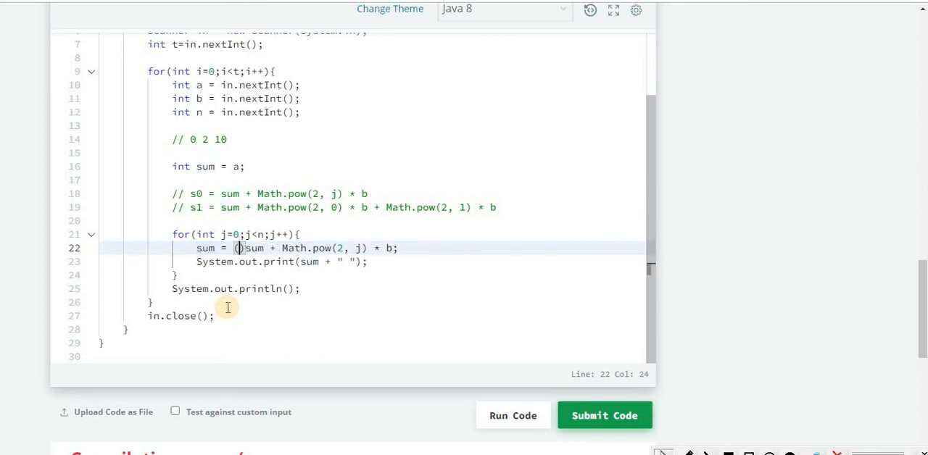
type("int)")
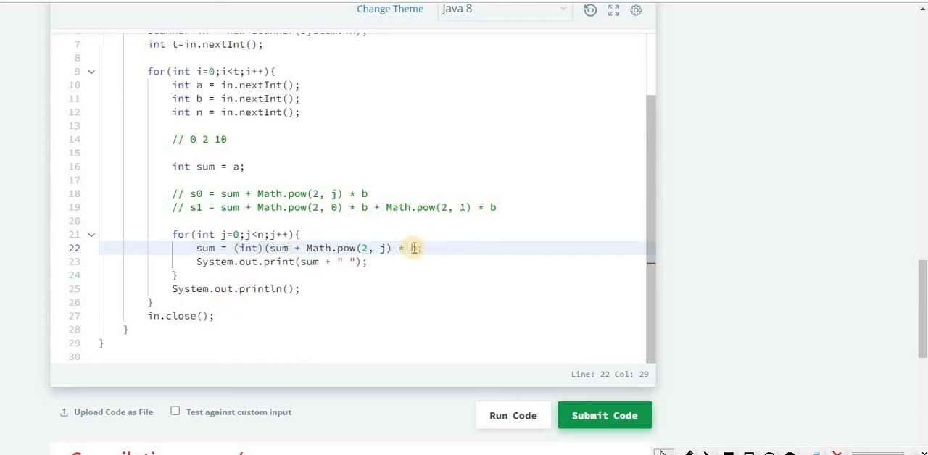
type("b")
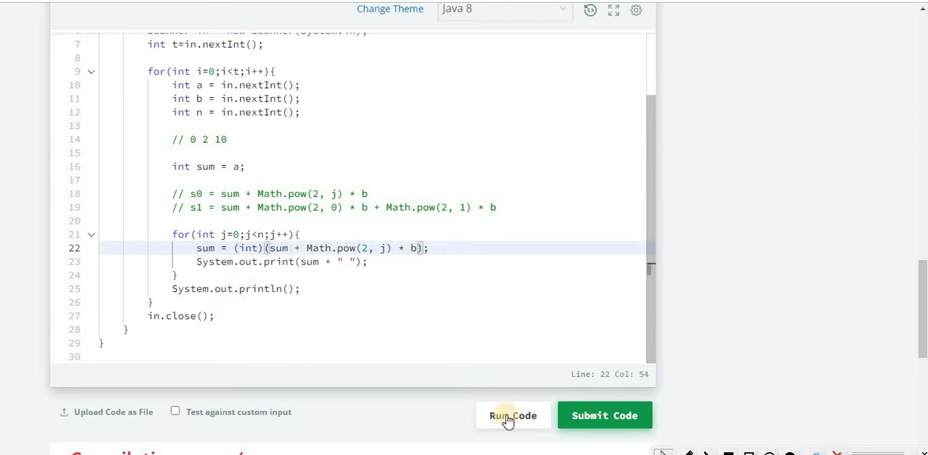
left_click(513, 415)
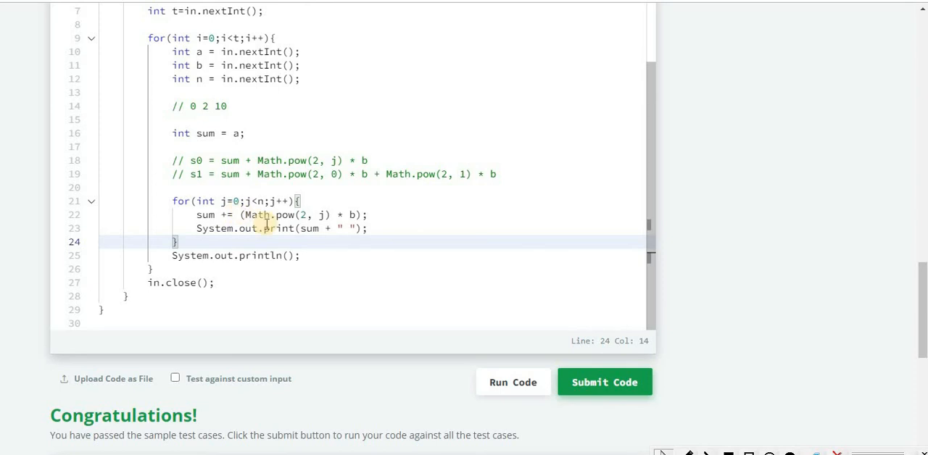
- Submit the passing solution against all test cases
left_click(603, 383)
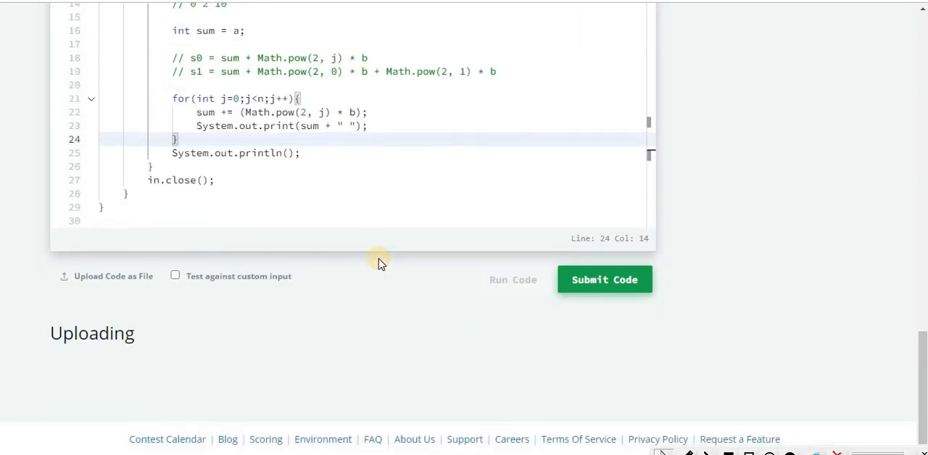
left_click(605, 279)
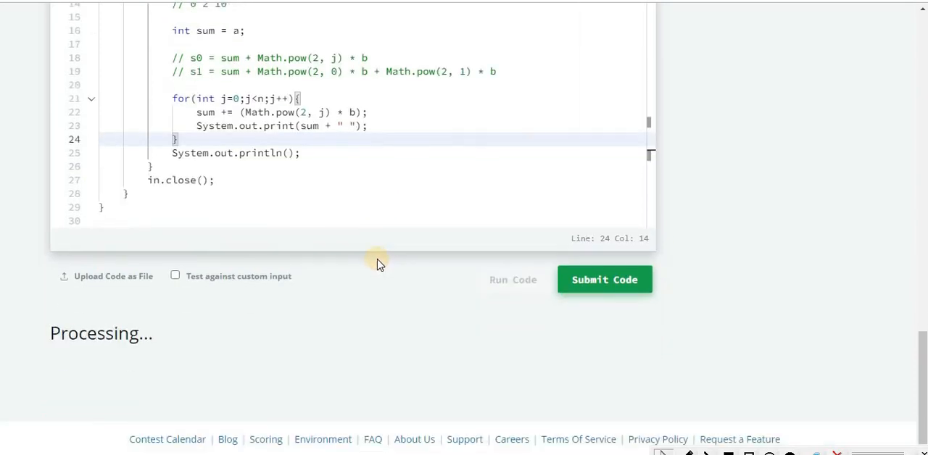